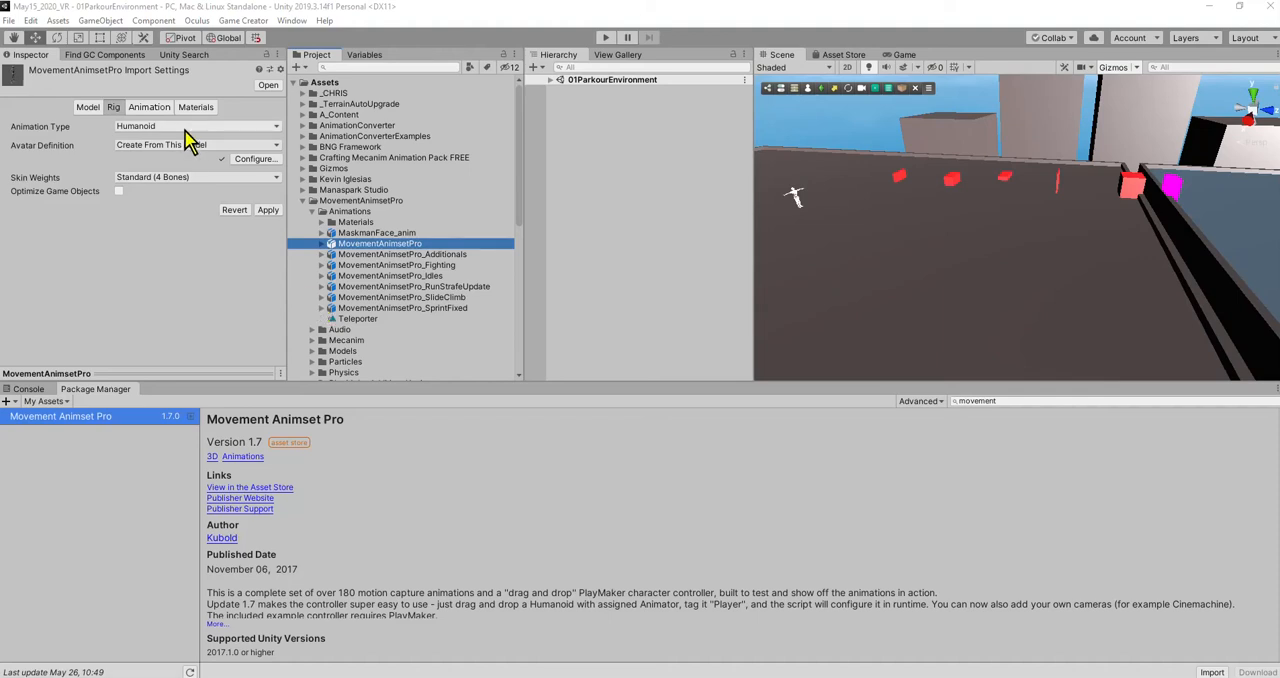
pyautogui.moveTo(232, 165)
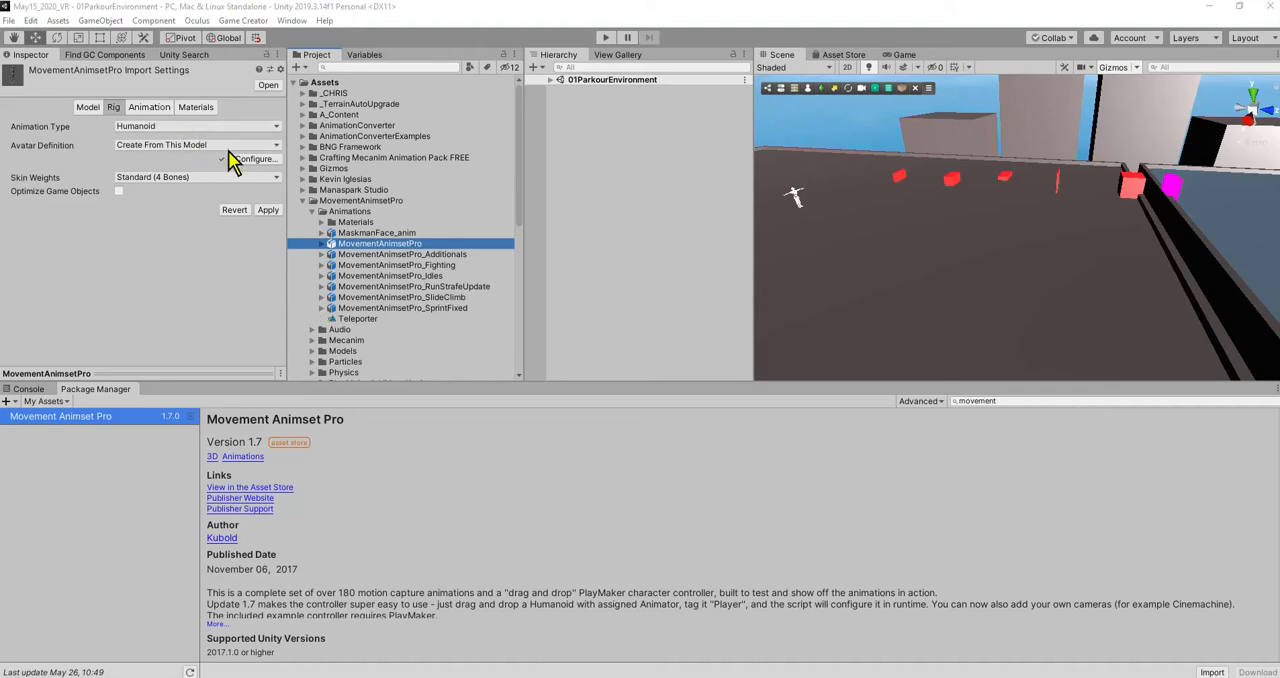
pyautogui.moveTo(190, 445)
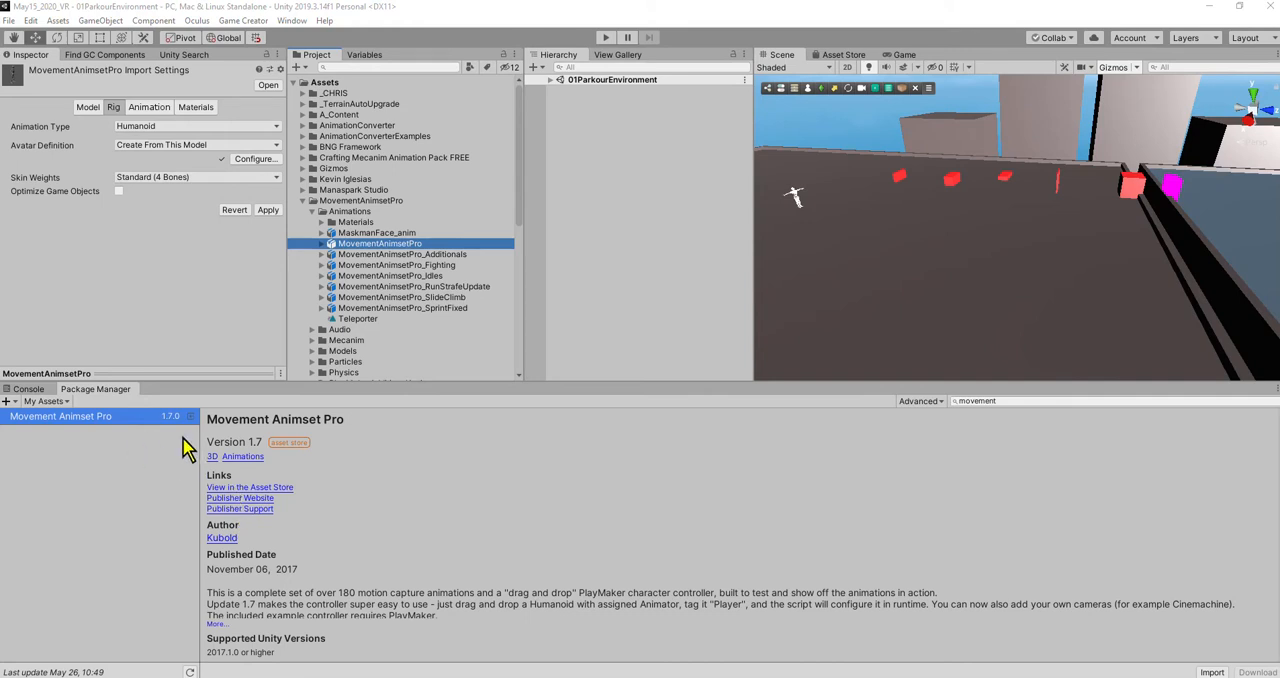
pyautogui.moveTo(238, 432)
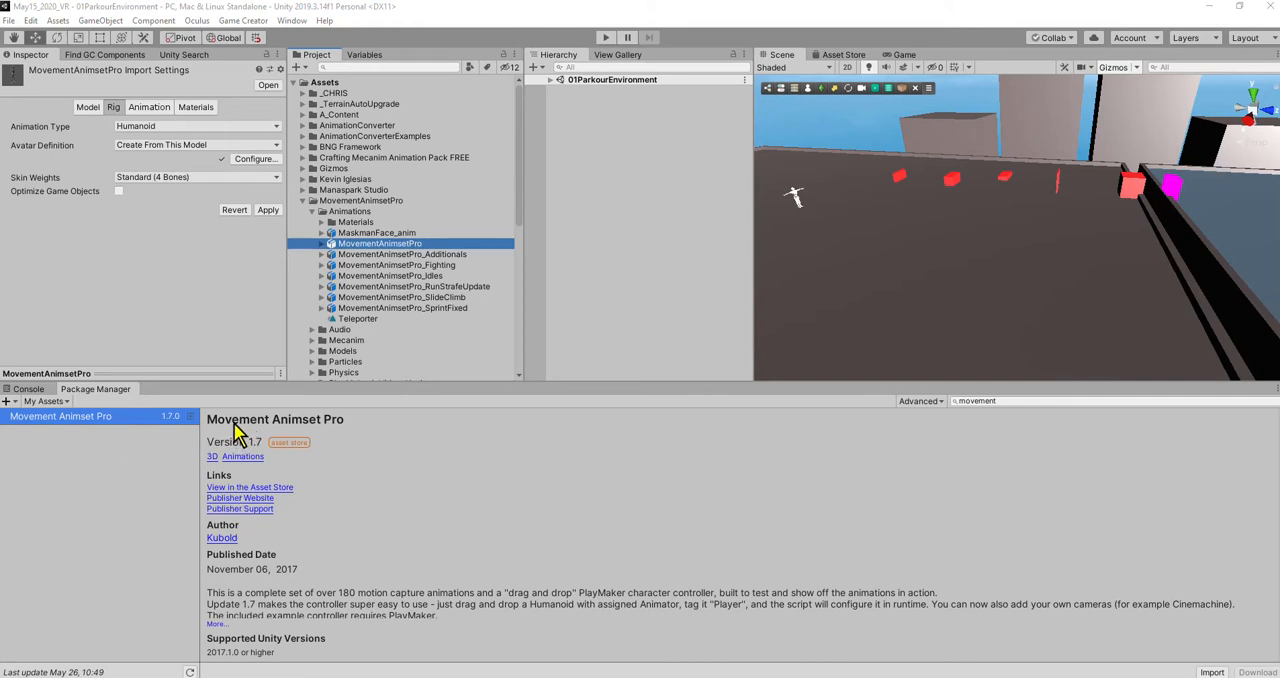
pyautogui.moveTo(232, 560)
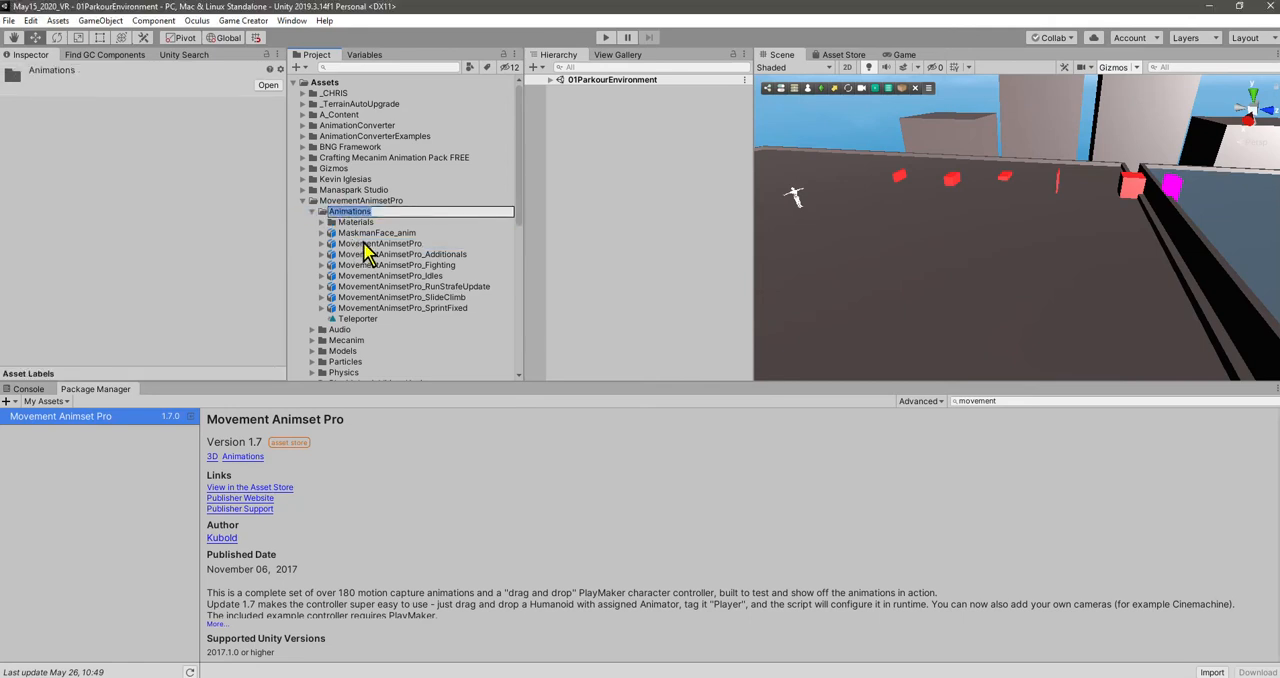
# Expand the MovementAnimsetPro model to list its clips and select BindPose.
pyautogui.click(380, 243)
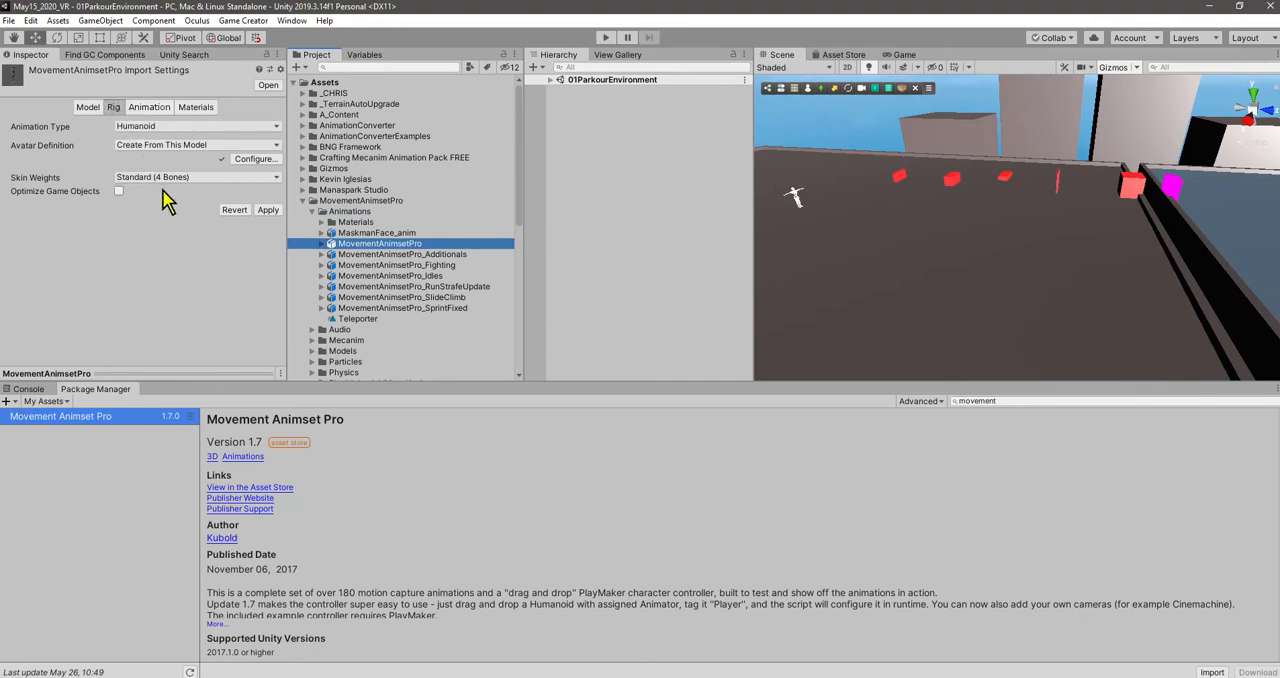
pyautogui.moveTo(330, 250)
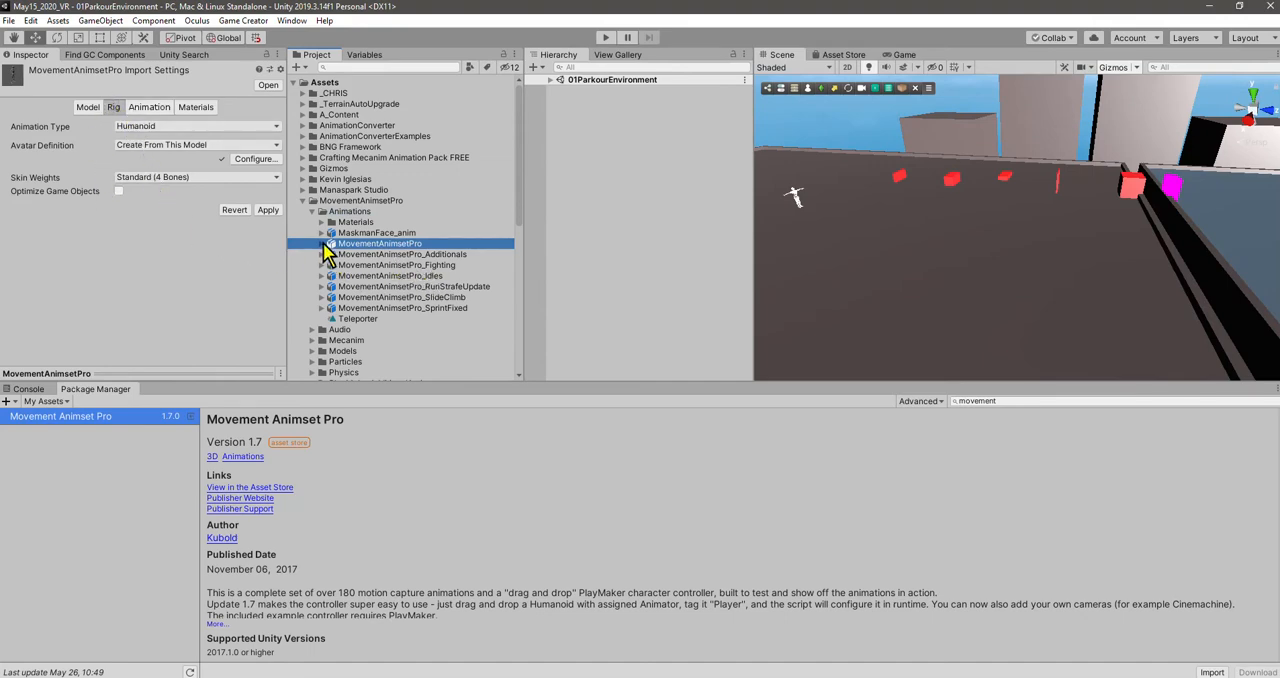
pyautogui.click(322, 243)
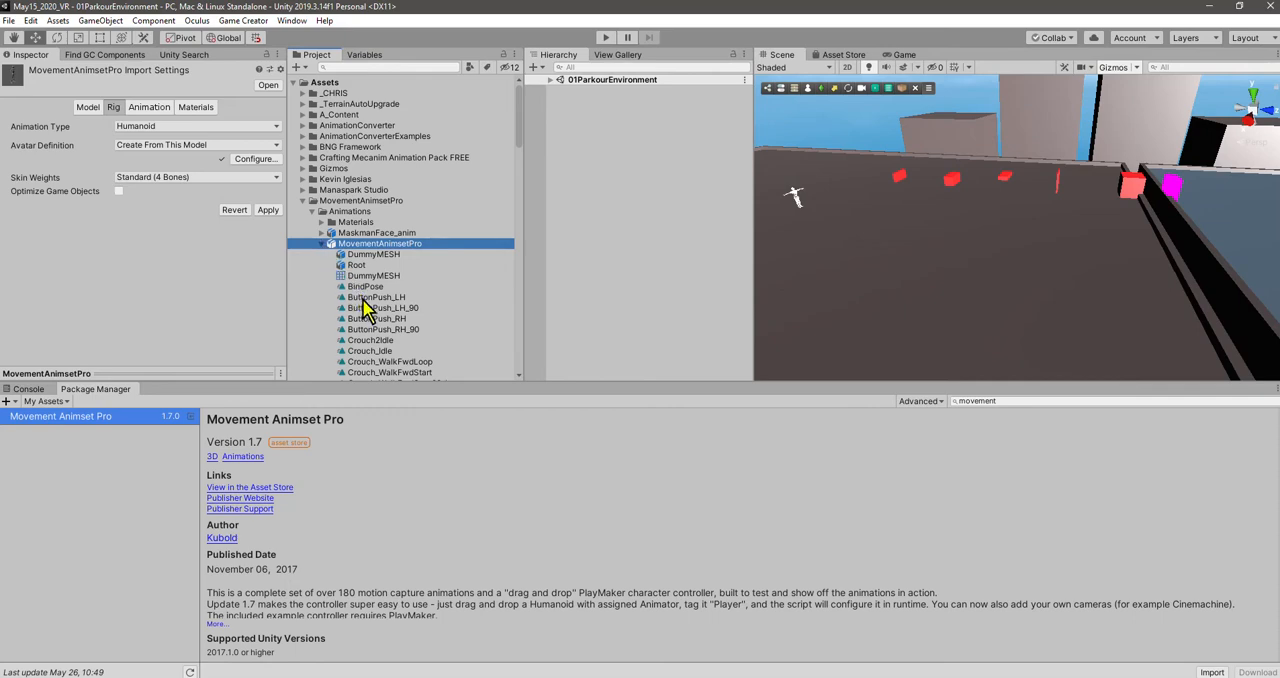
pyautogui.click(365, 286)
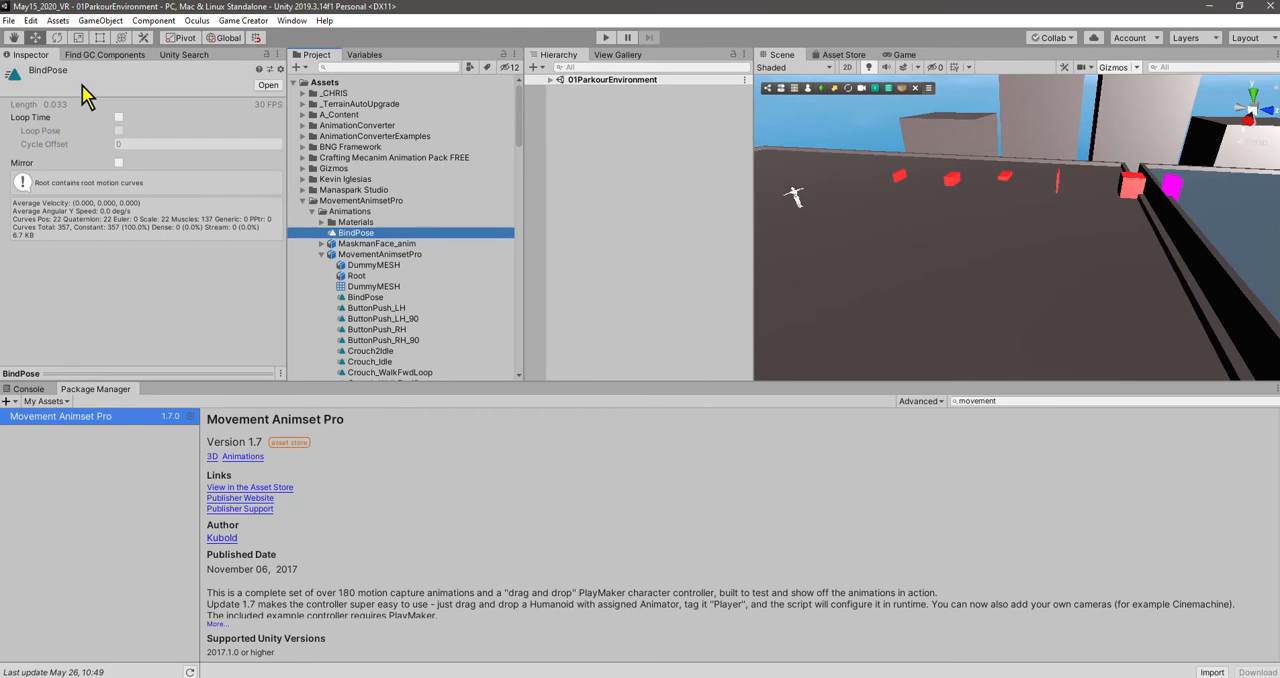
# Toggle Loop Time on and back off for the BindPose clip.
pyautogui.click(118, 117)
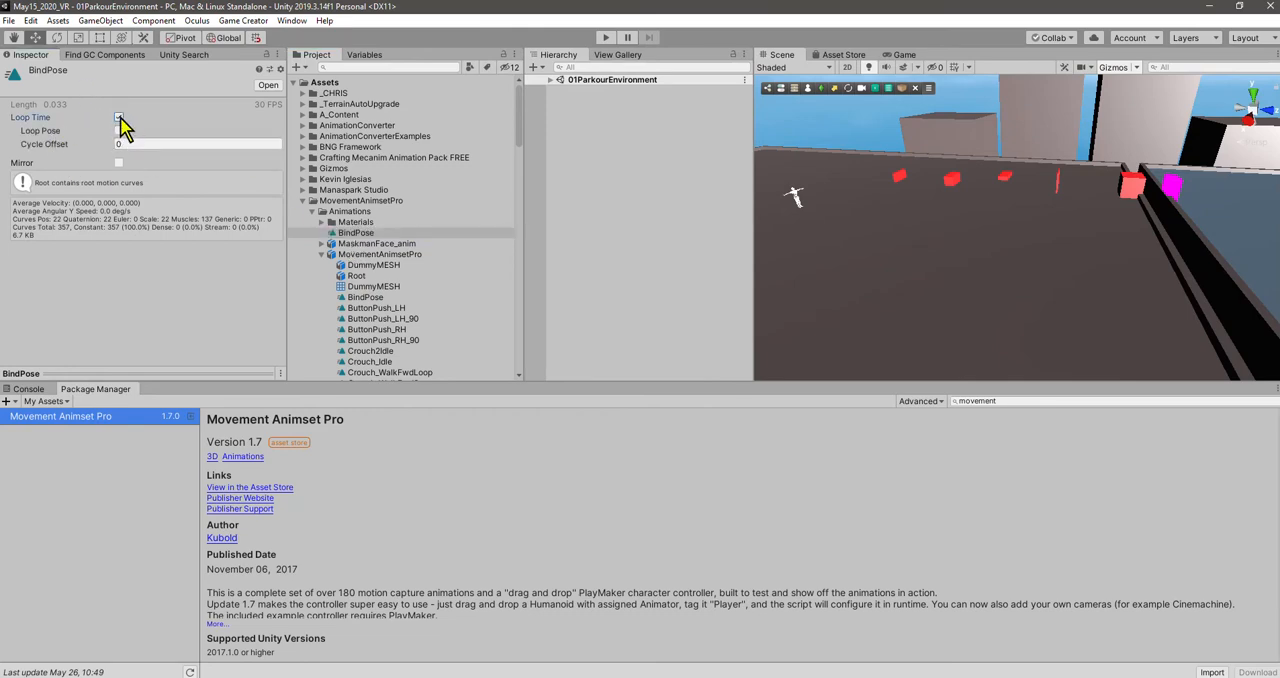
pyautogui.click(118, 117)
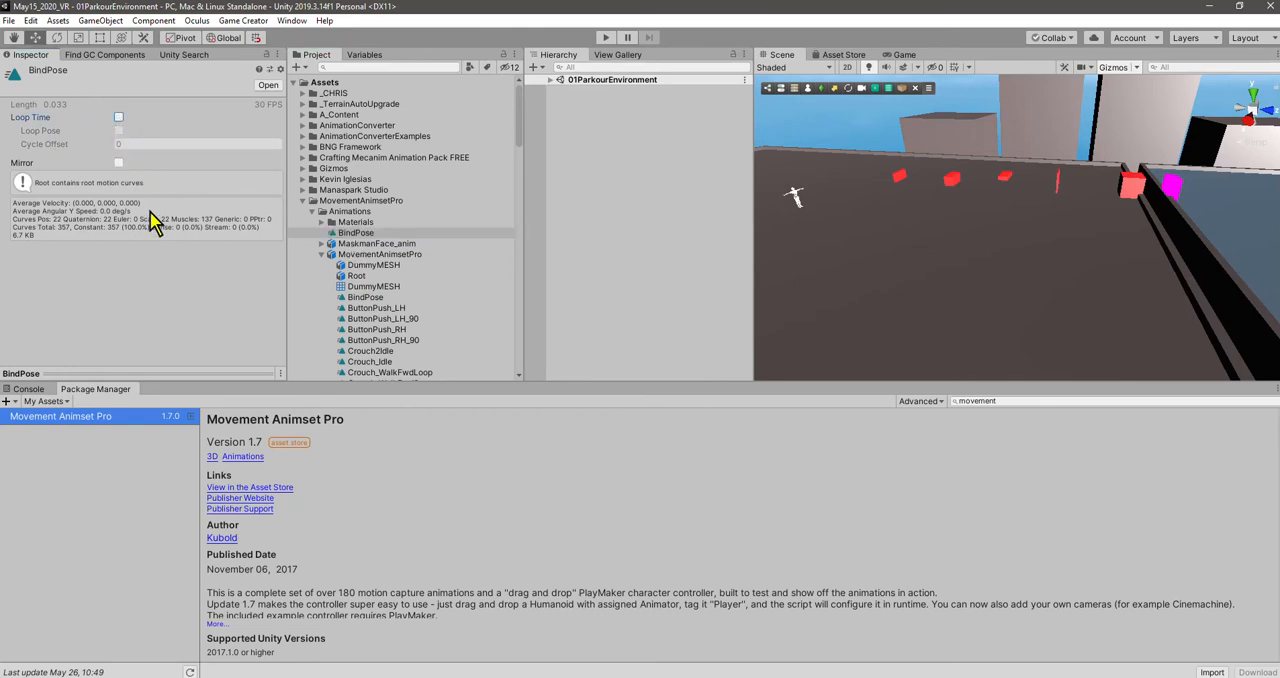
pyautogui.moveTo(190, 218)
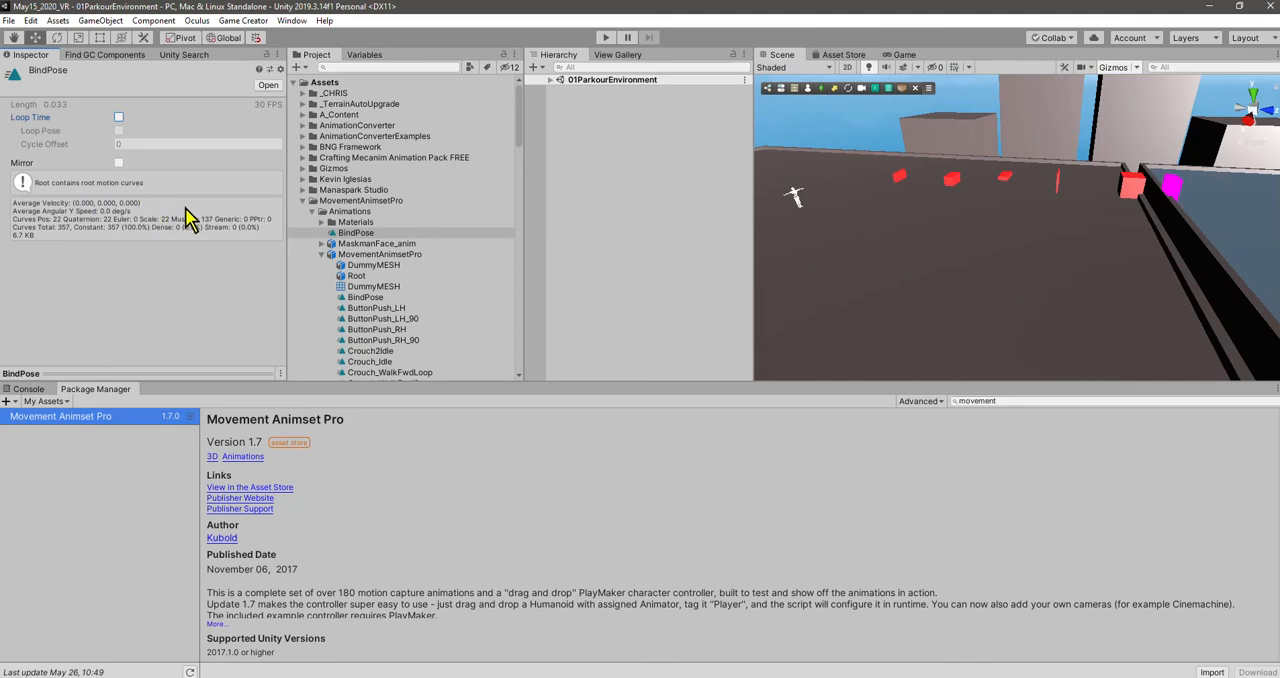
pyautogui.click(356, 233)
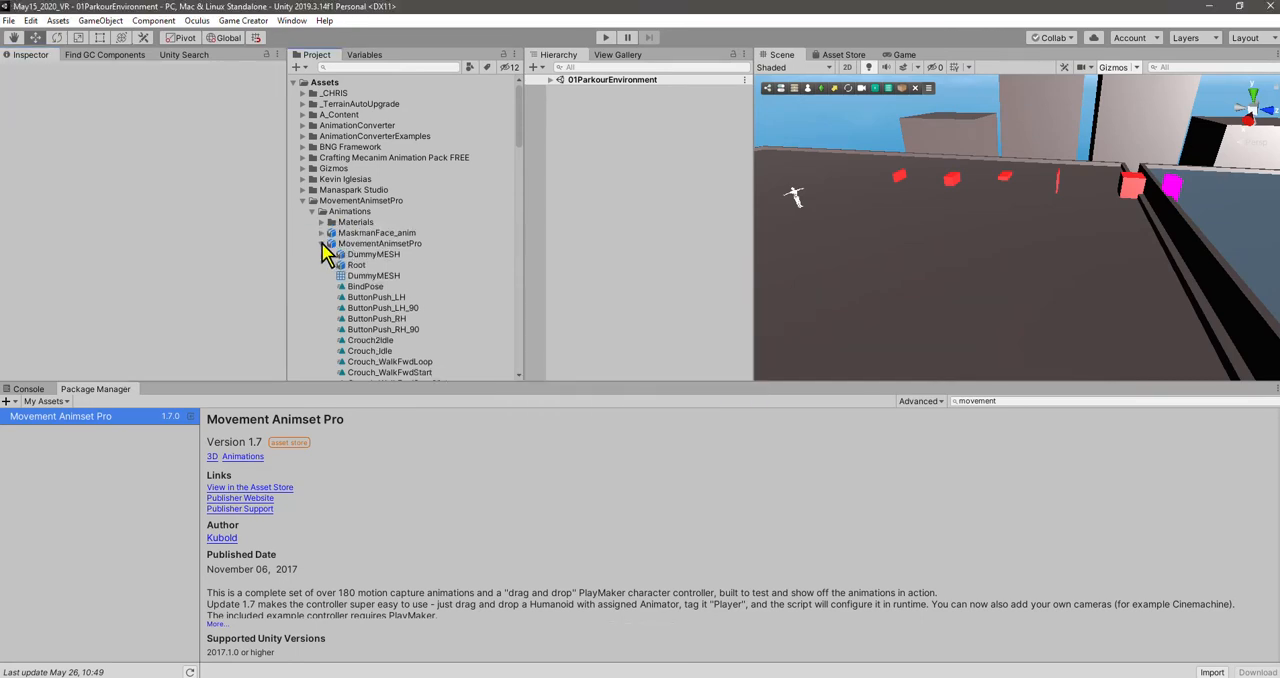
# Collapse MovementAnimsetPro and bring up its context menu to show it in Explorer.
pyautogui.click(331, 243)
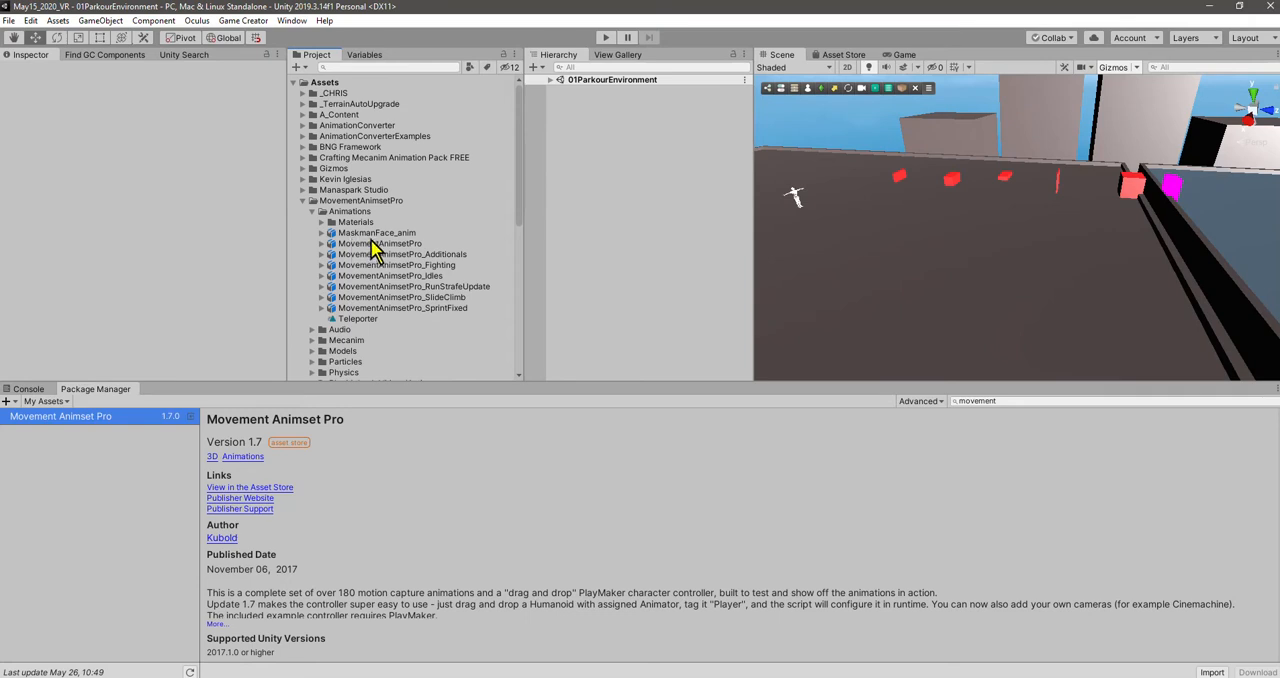
pyautogui.click(379, 243)
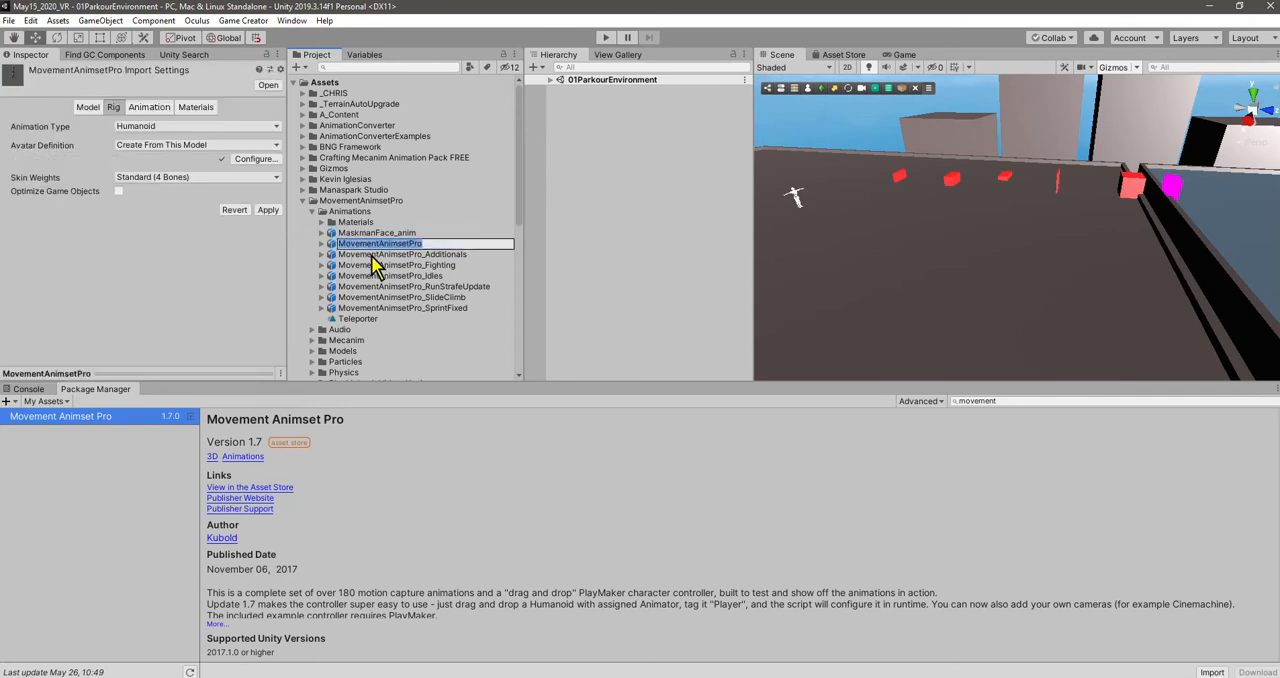
pyautogui.click(380, 243)
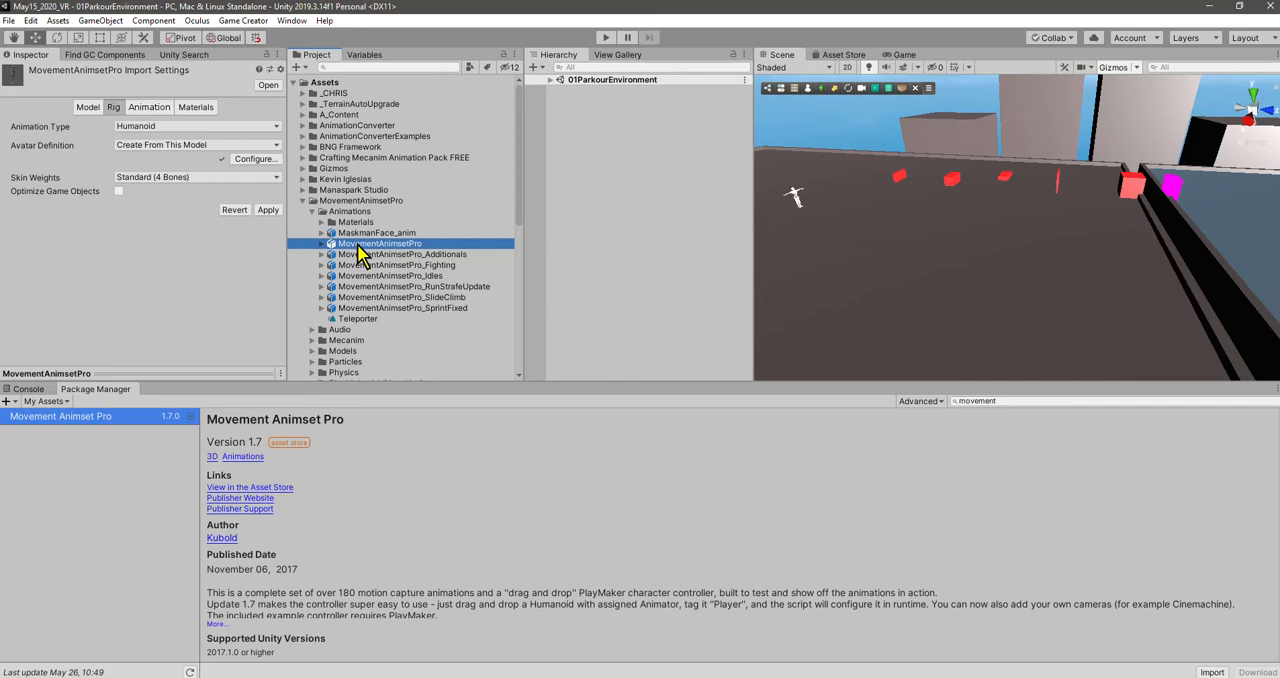
pyautogui.rightClick(380, 243)
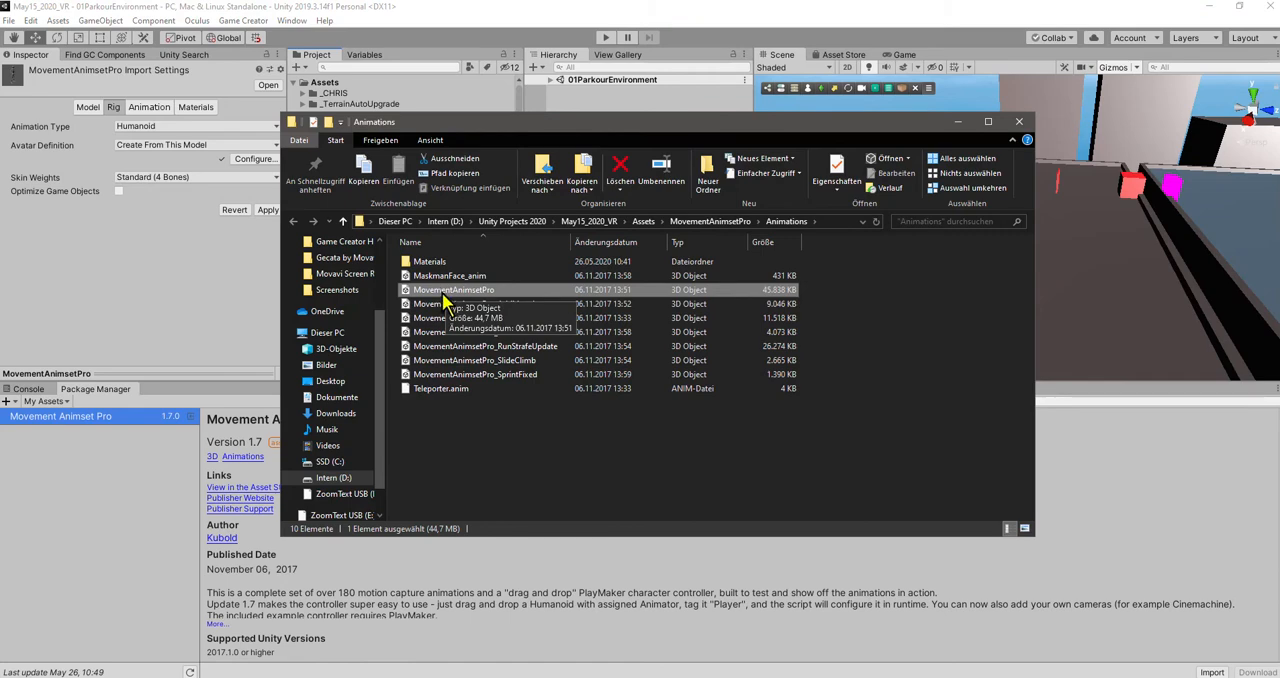
# Copy and paste the model file to create 'MovementAnimsetPro - Kopie'.
pyautogui.press('ctrl+c')
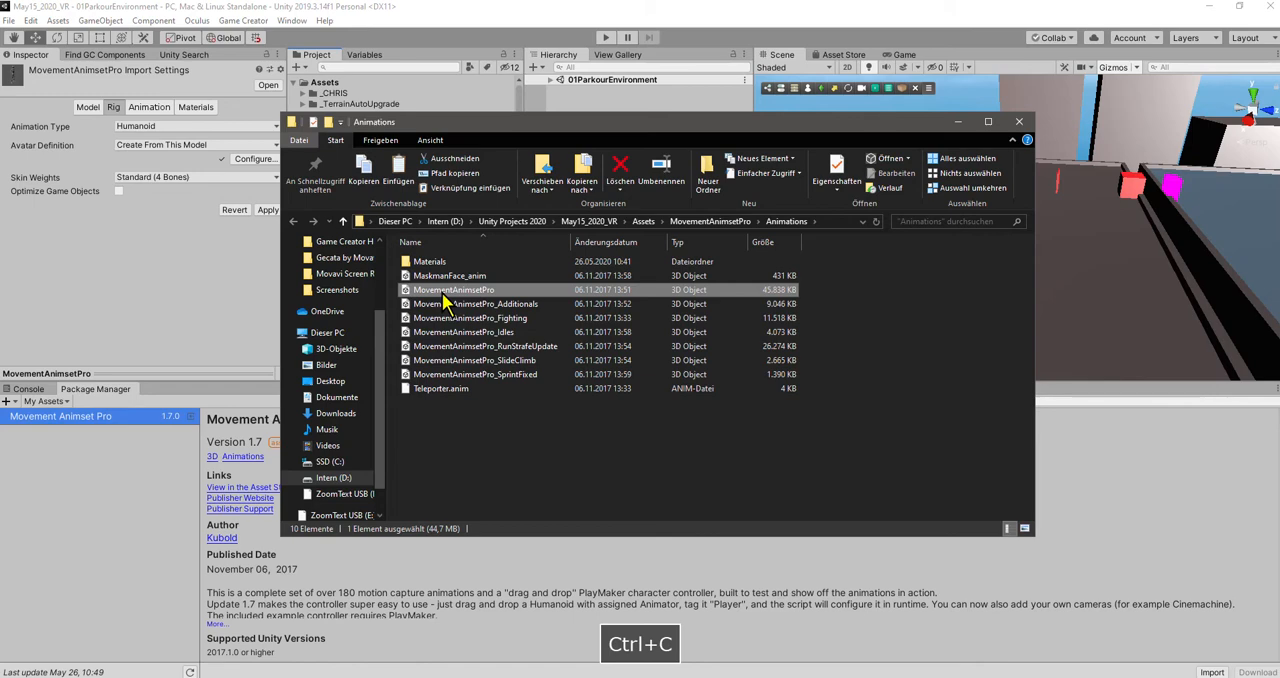
pyautogui.press('ctrl+v')
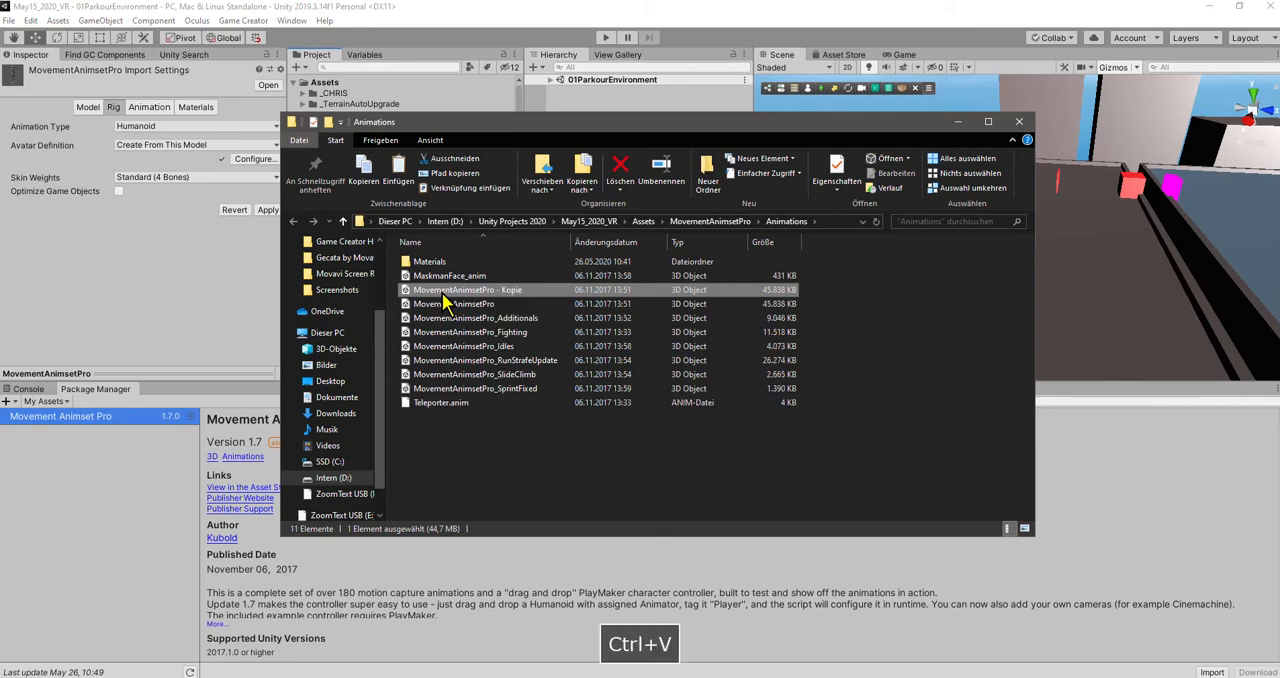
pyautogui.moveTo(515, 295)
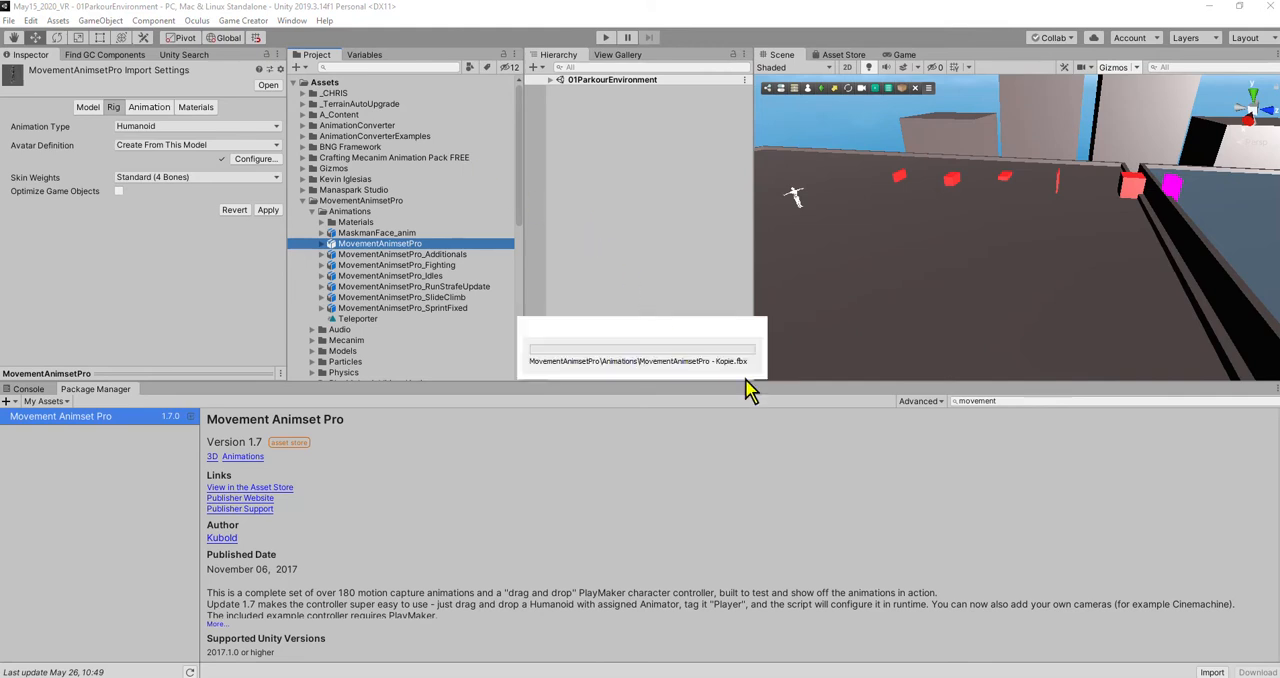
pyautogui.moveTo(795, 463)
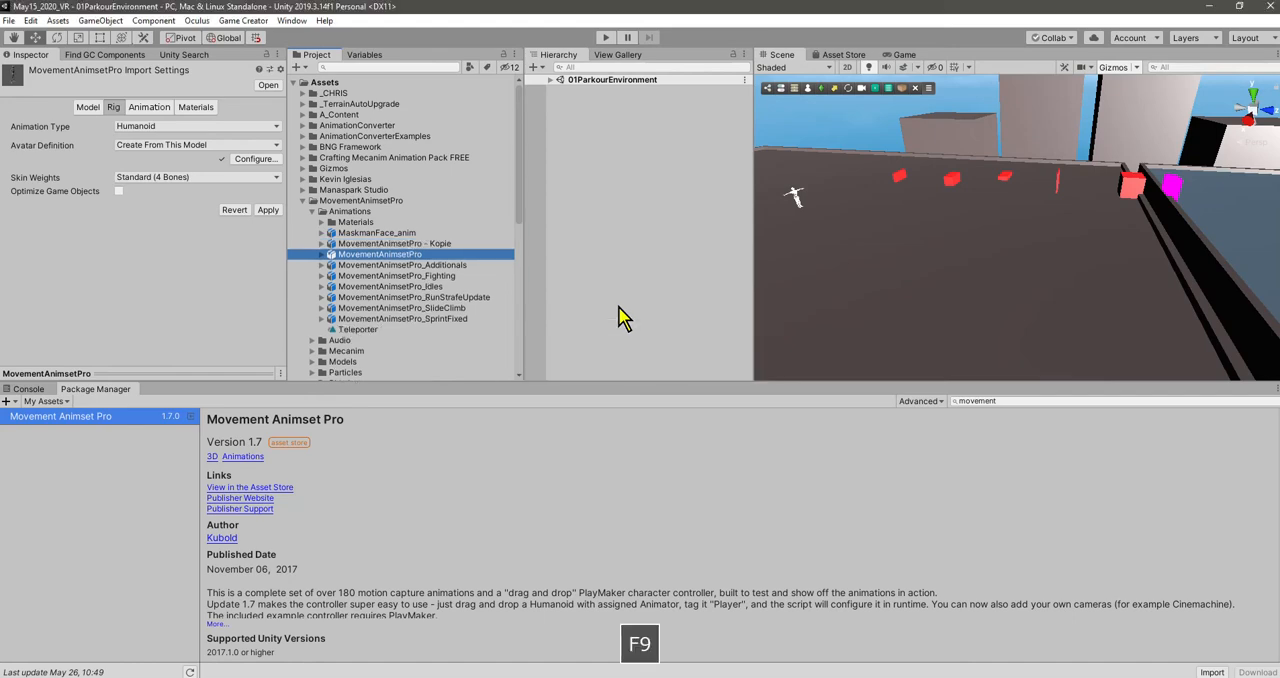
pyautogui.moveTo(392, 249)
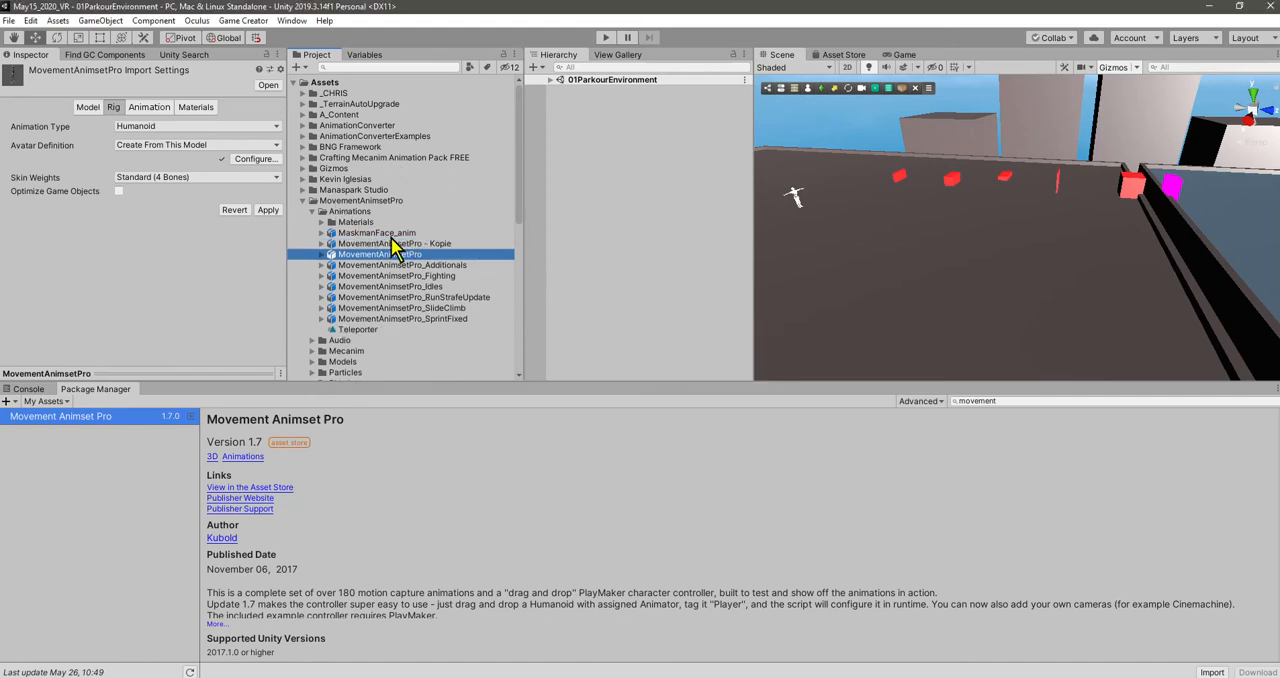
pyautogui.moveTo(412, 253)
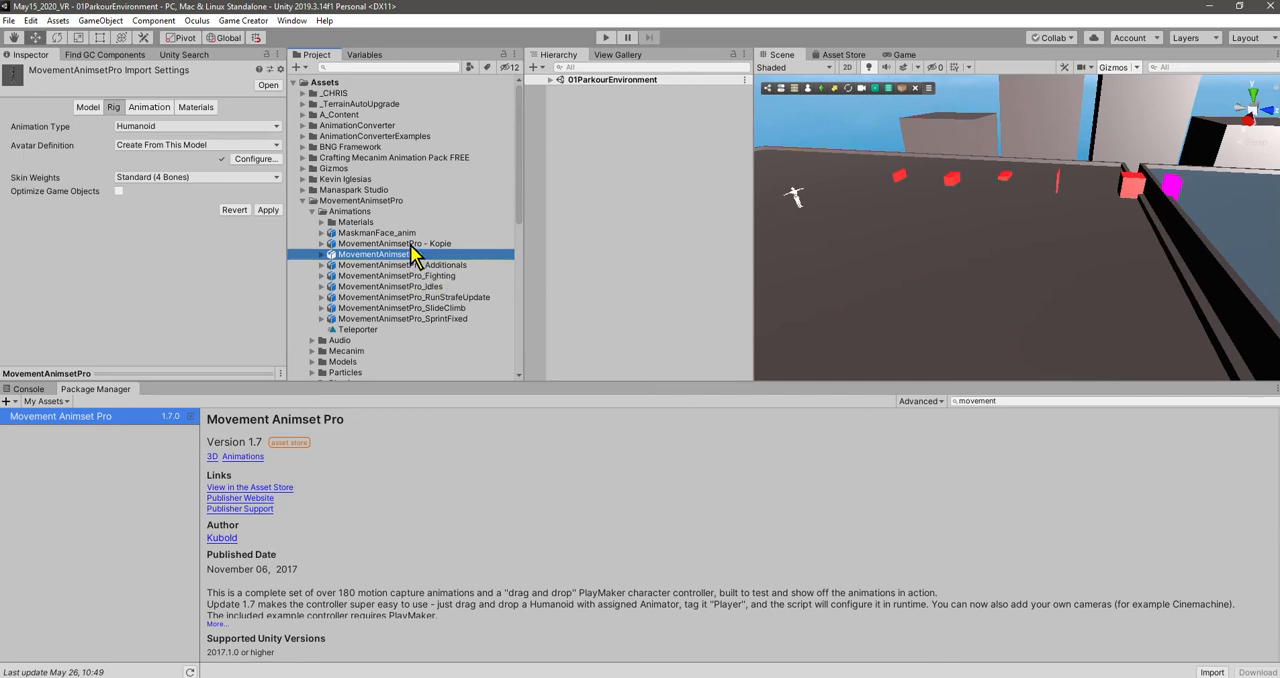
pyautogui.moveTo(437, 253)
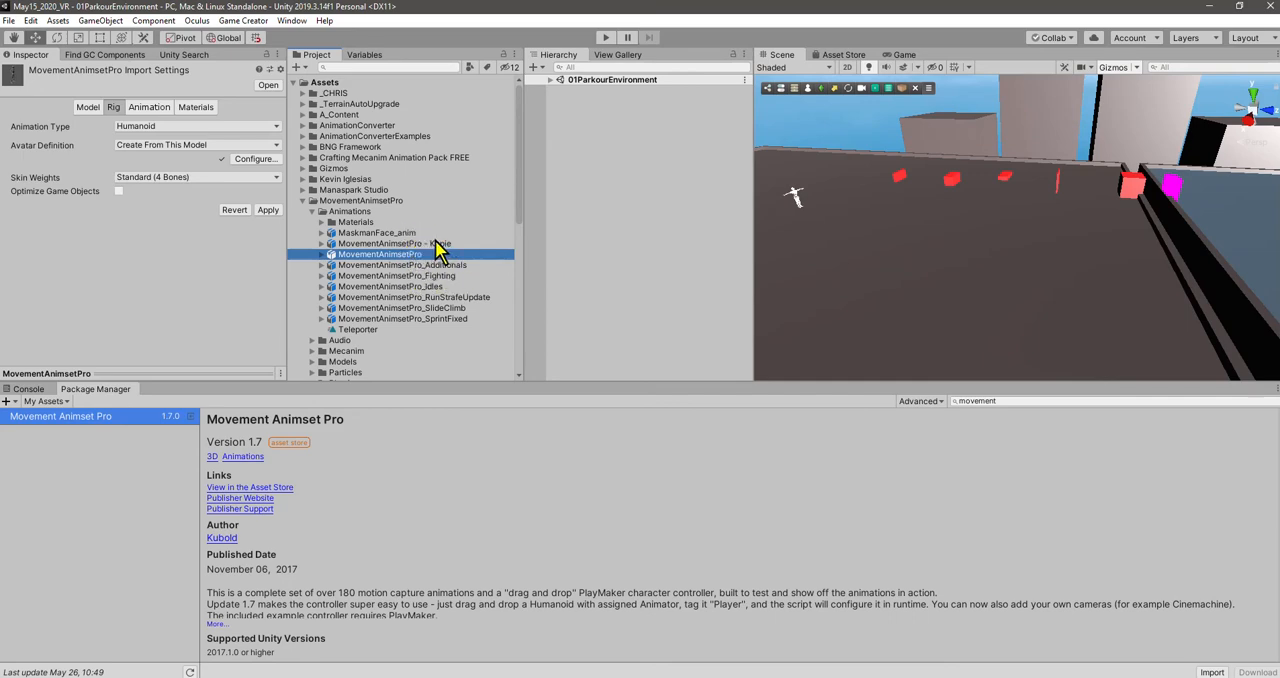
# Switch the 'MovementAnimsetPro - Kopie' rig Animation Type from Generic to Humanoid.
pyautogui.click(394, 243)
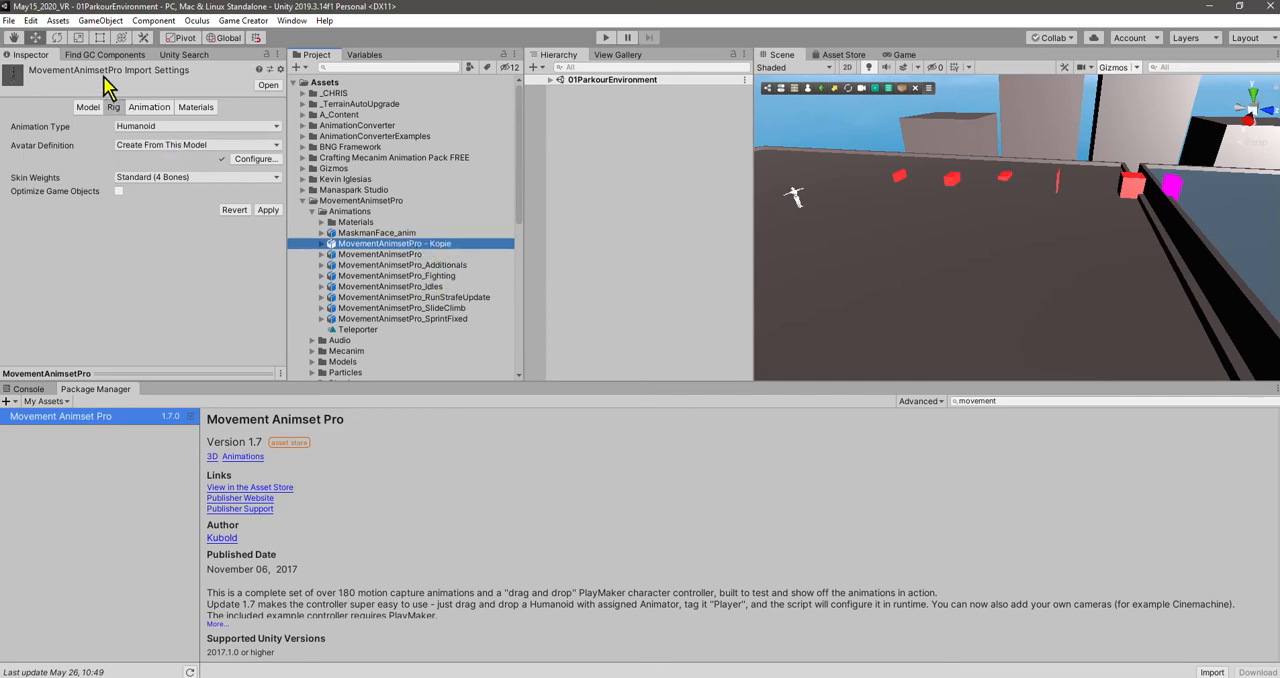
pyautogui.click(195, 126)
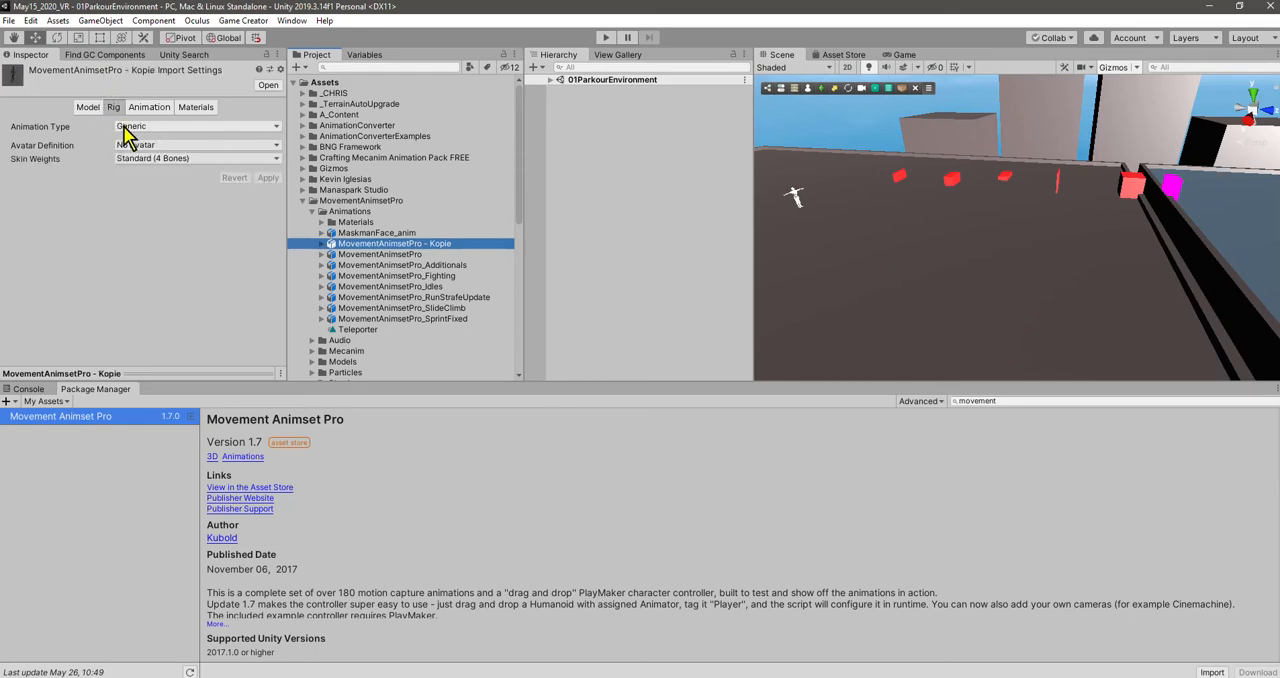
pyautogui.moveTo(130, 135)
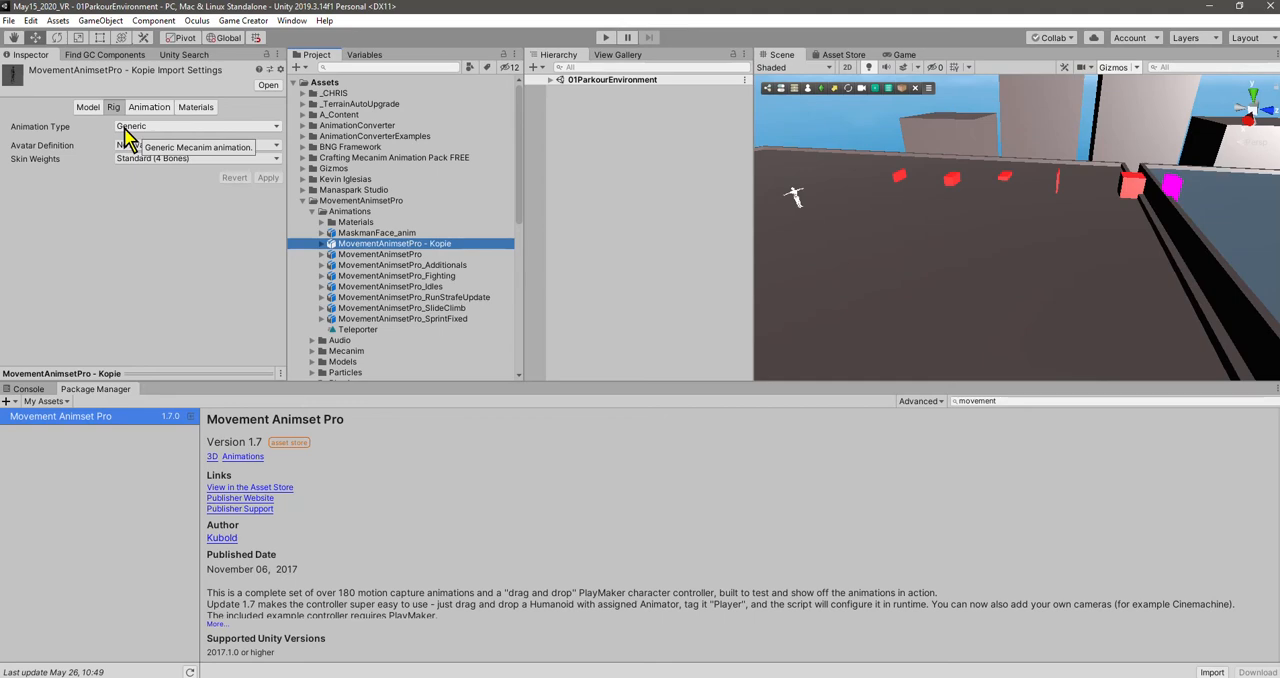
pyautogui.click(195, 125)
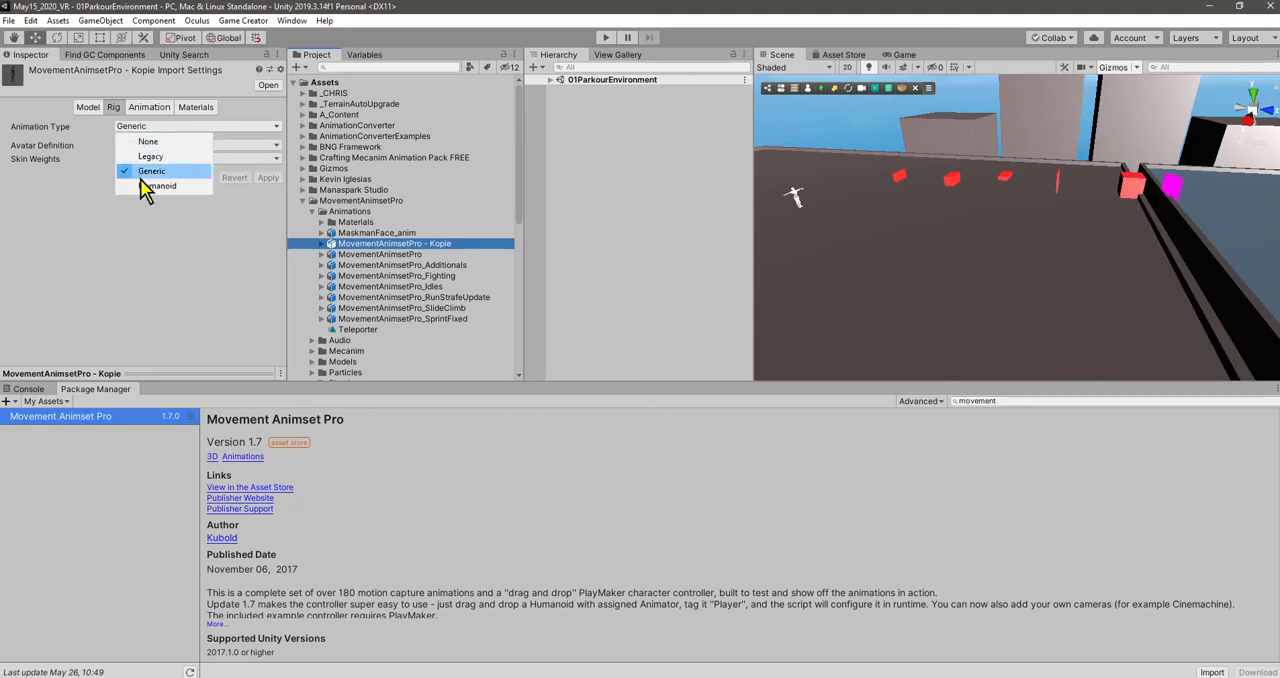
pyautogui.click(160, 185)
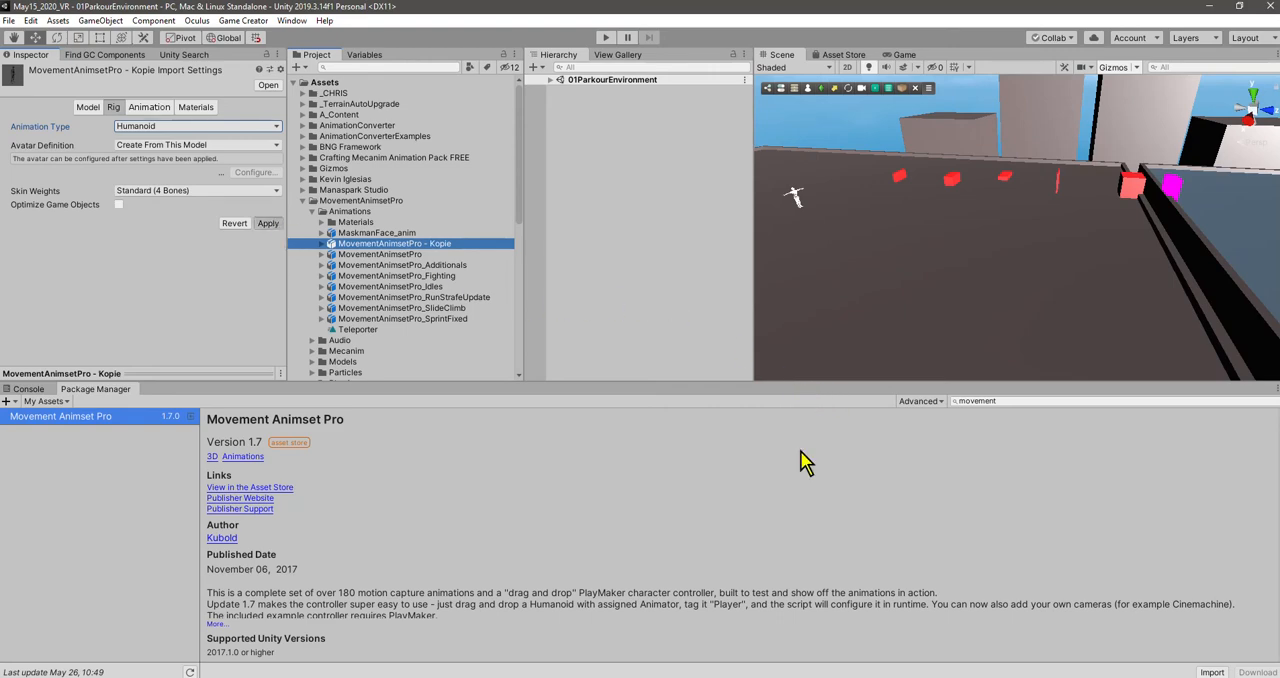
# Apply the Humanoid rig so the Kopie model's avatar is created.
pyautogui.click(268, 223)
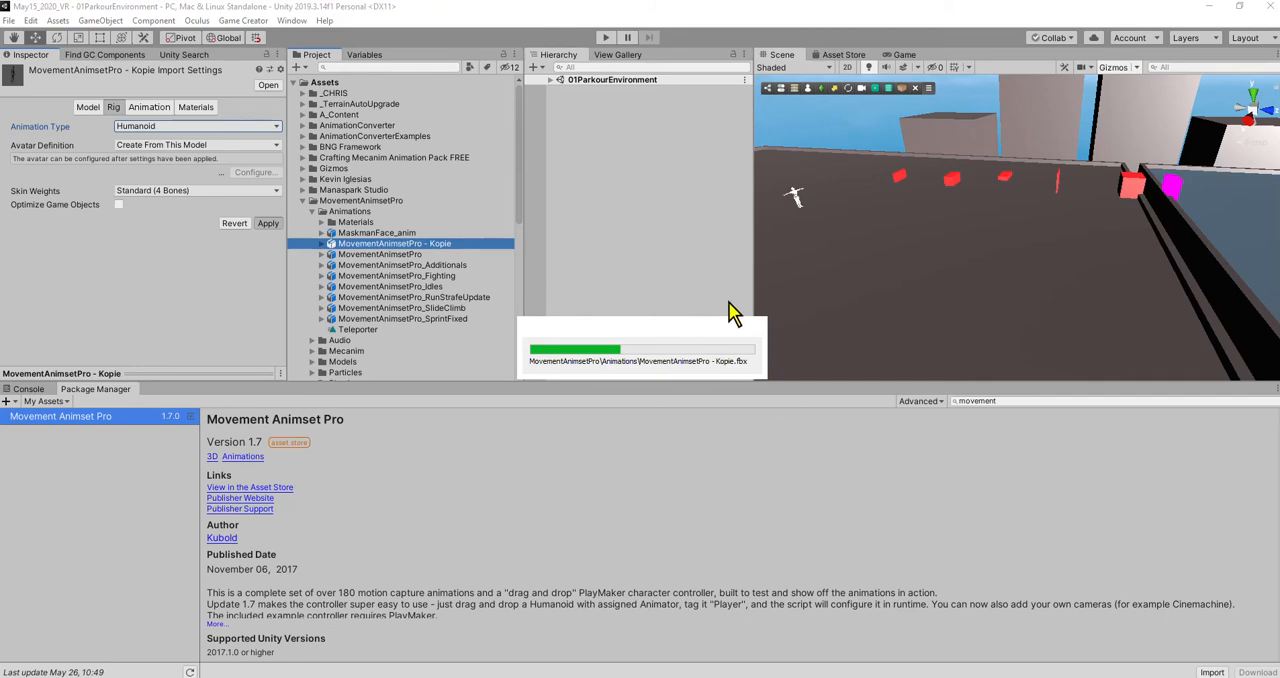
pyautogui.moveTo(820, 336)
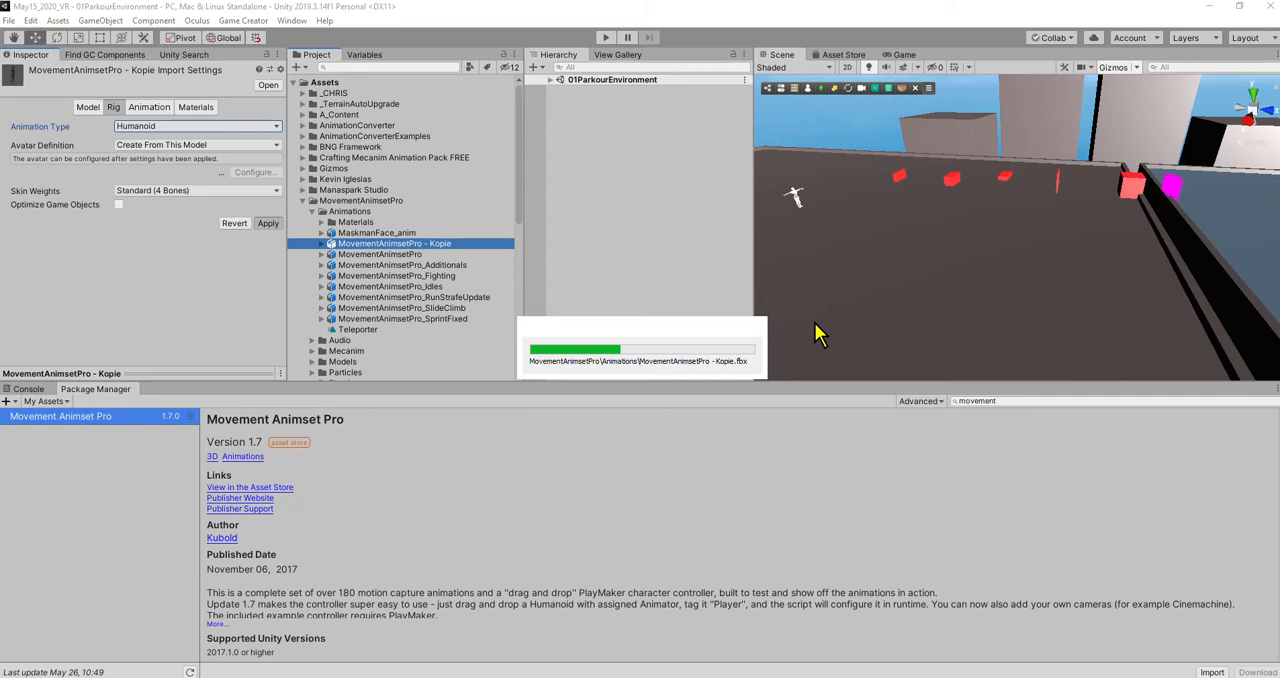
pyautogui.press('f9')
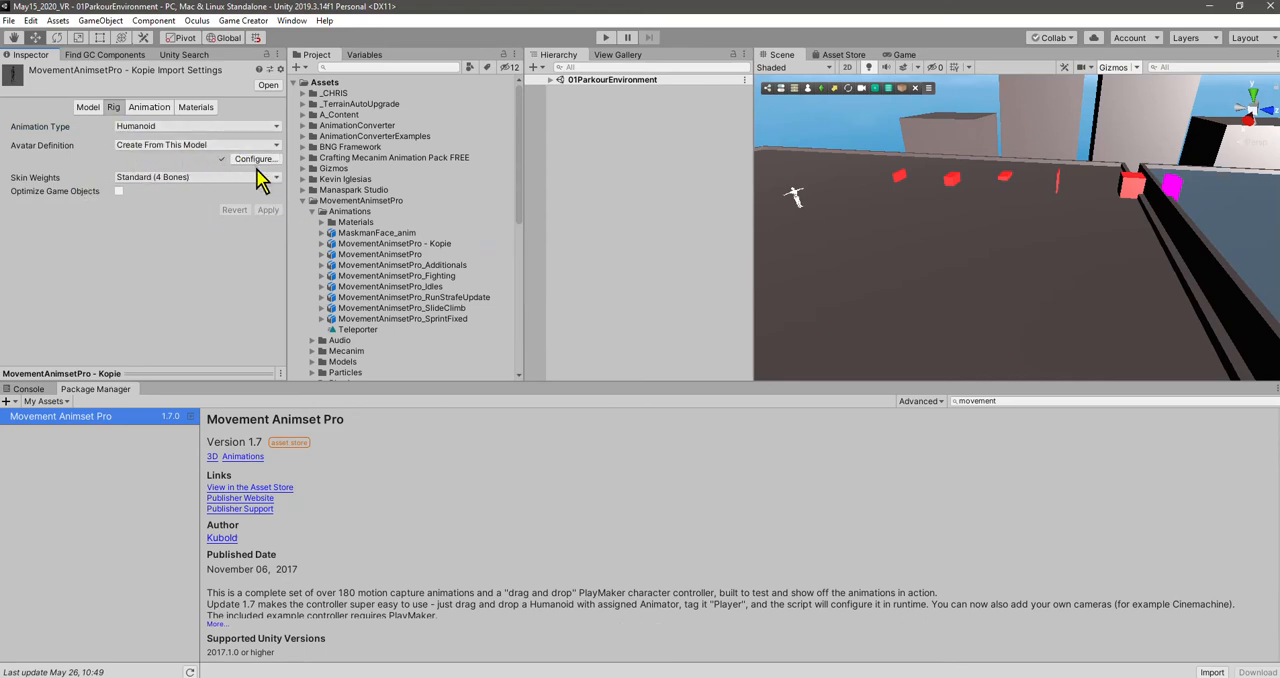
pyautogui.moveTo(393, 335)
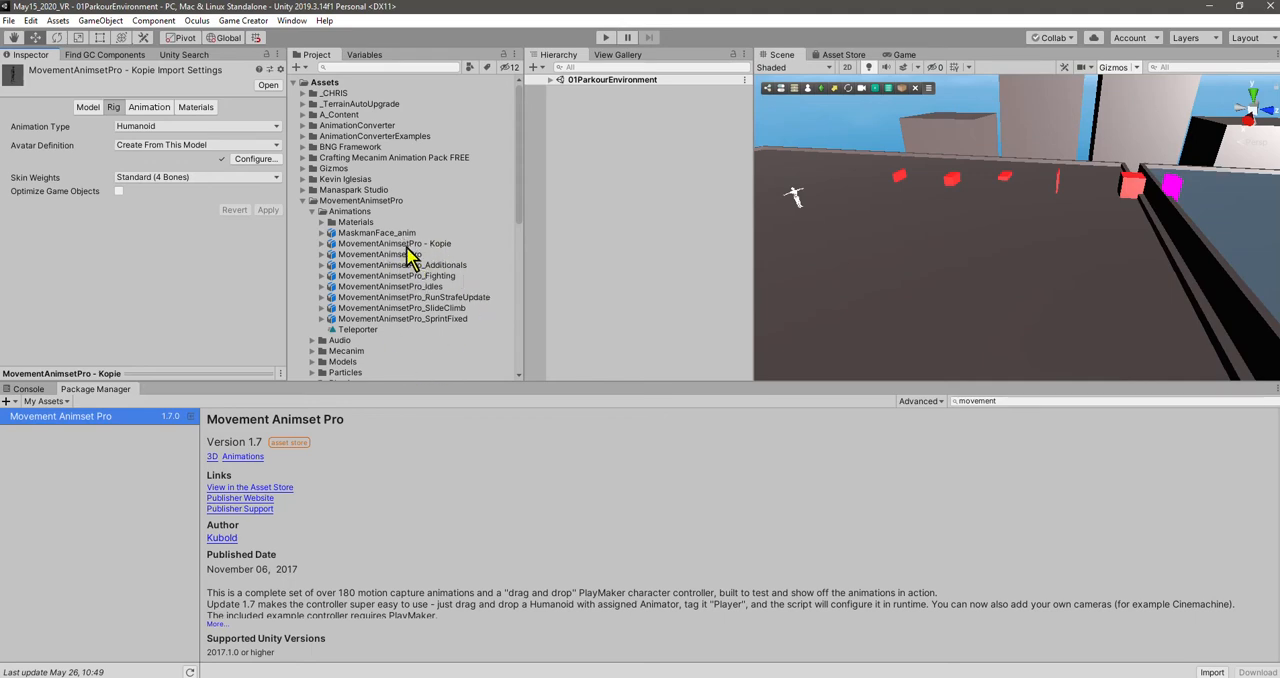
# Expand 'MovementAnimsetPro - Kopie' and view its BindPose clip settings.
pyautogui.click(394, 243)
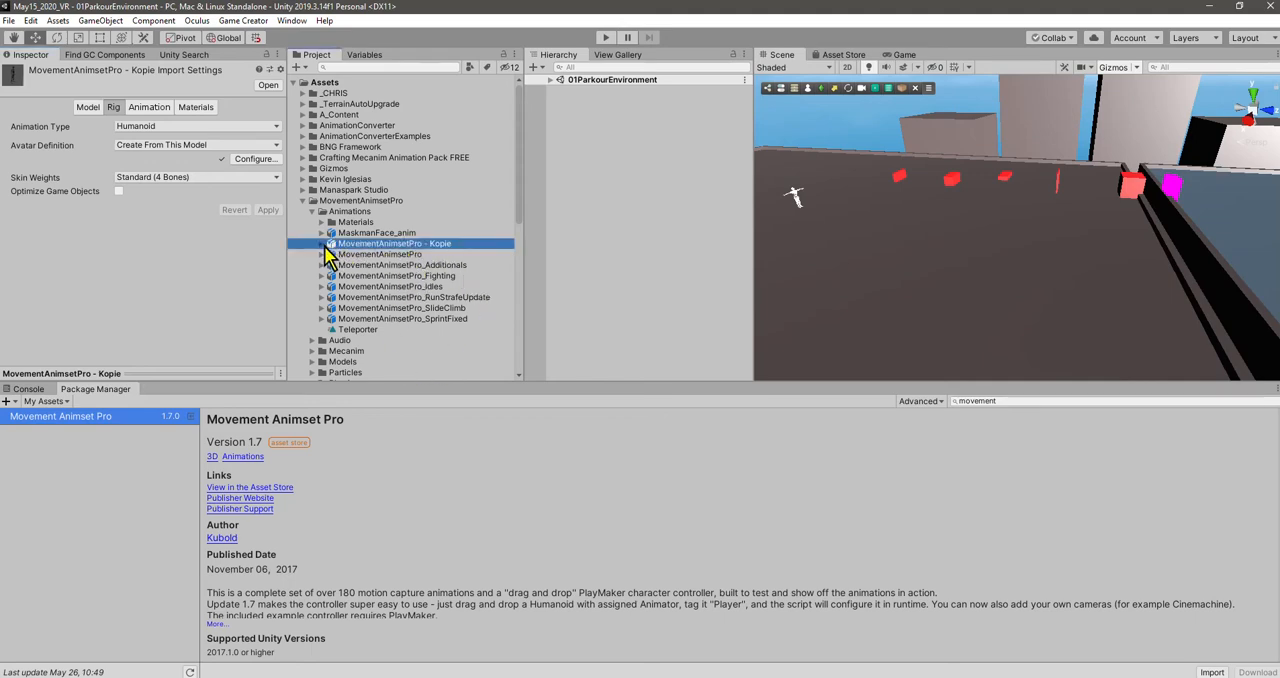
pyautogui.click(323, 243)
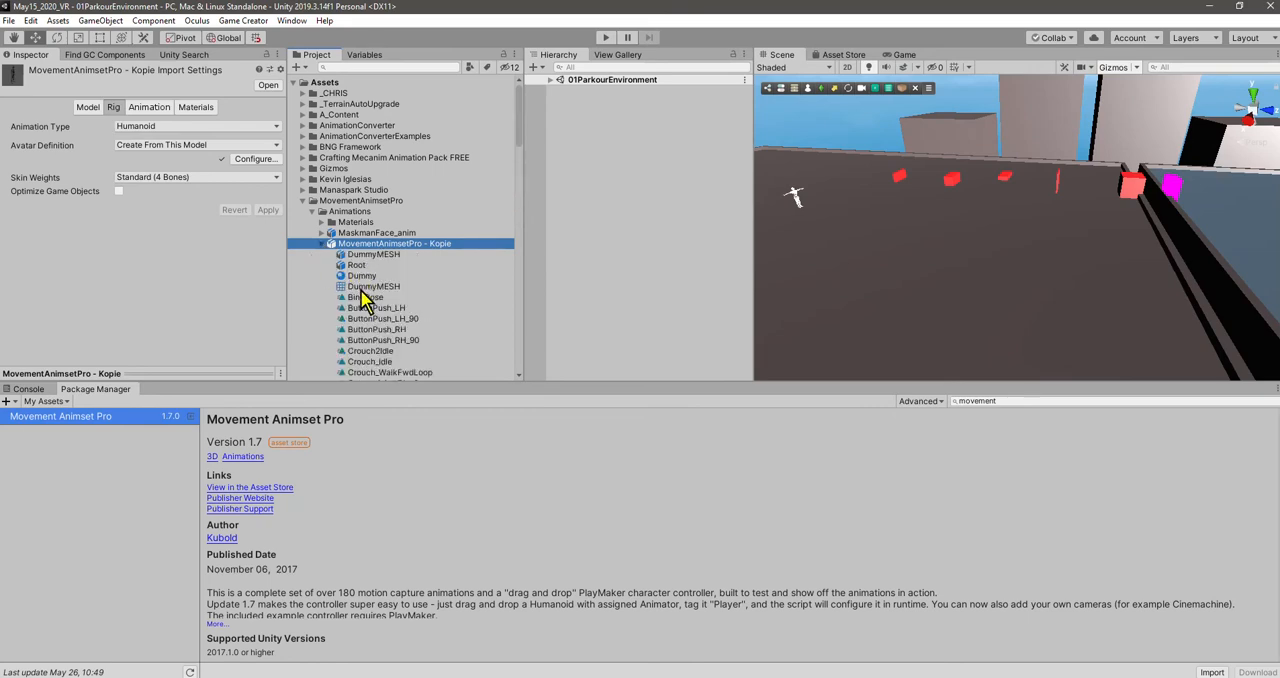
pyautogui.click(367, 297)
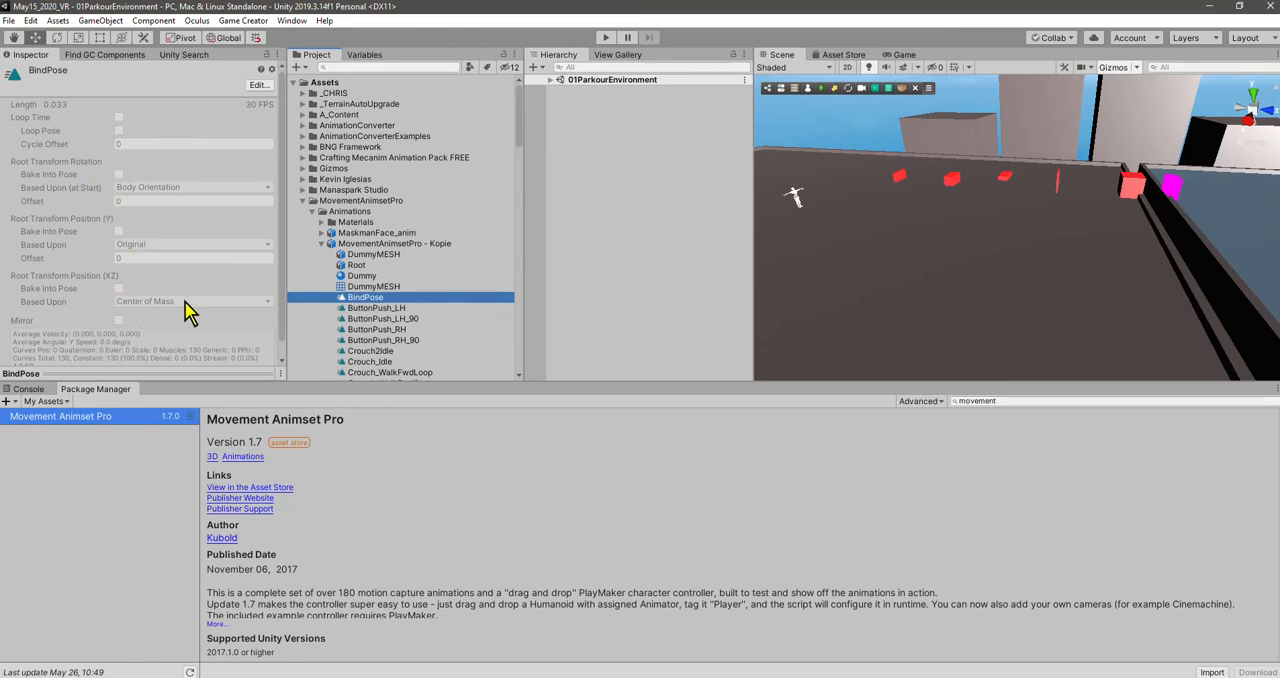
pyautogui.moveTo(75, 174)
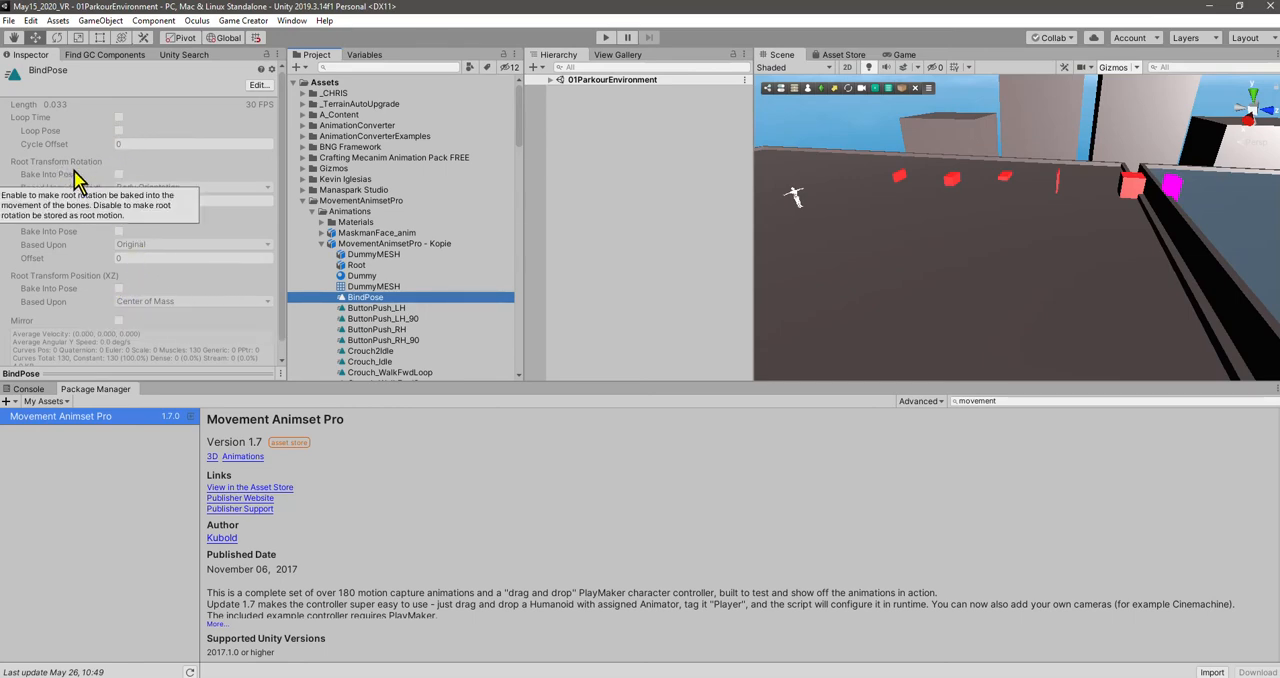
pyautogui.moveTo(355, 275)
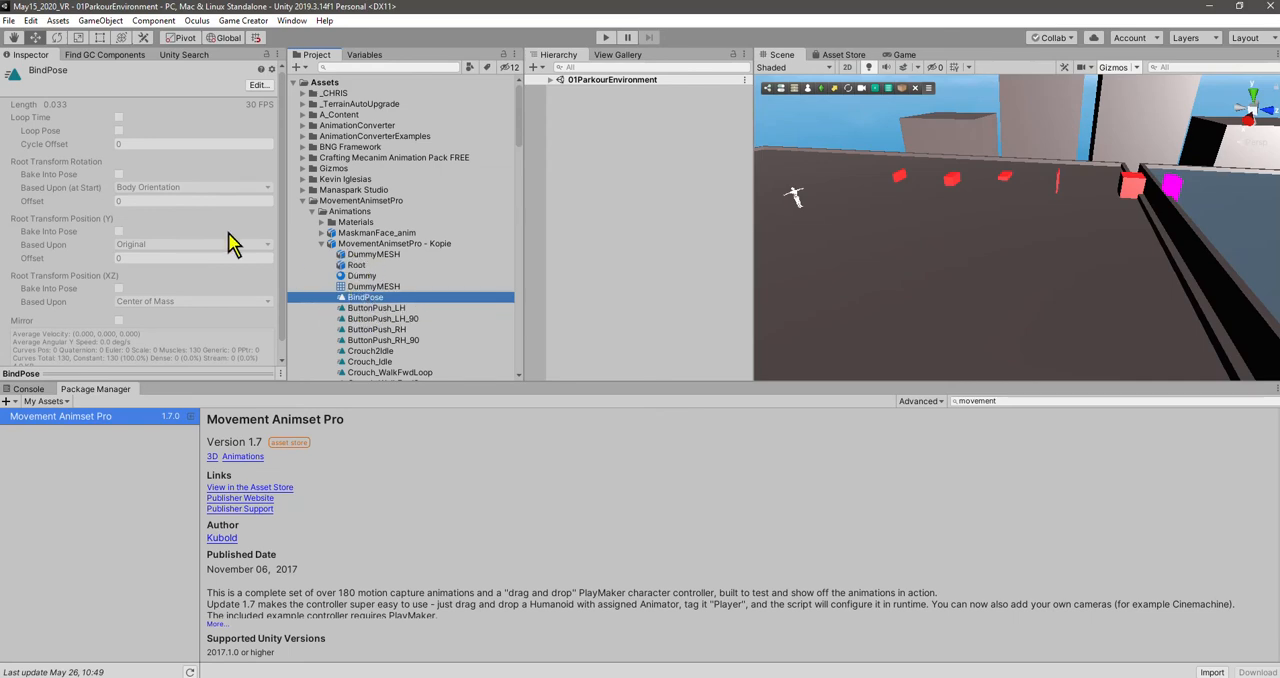
pyautogui.moveTo(432, 370)
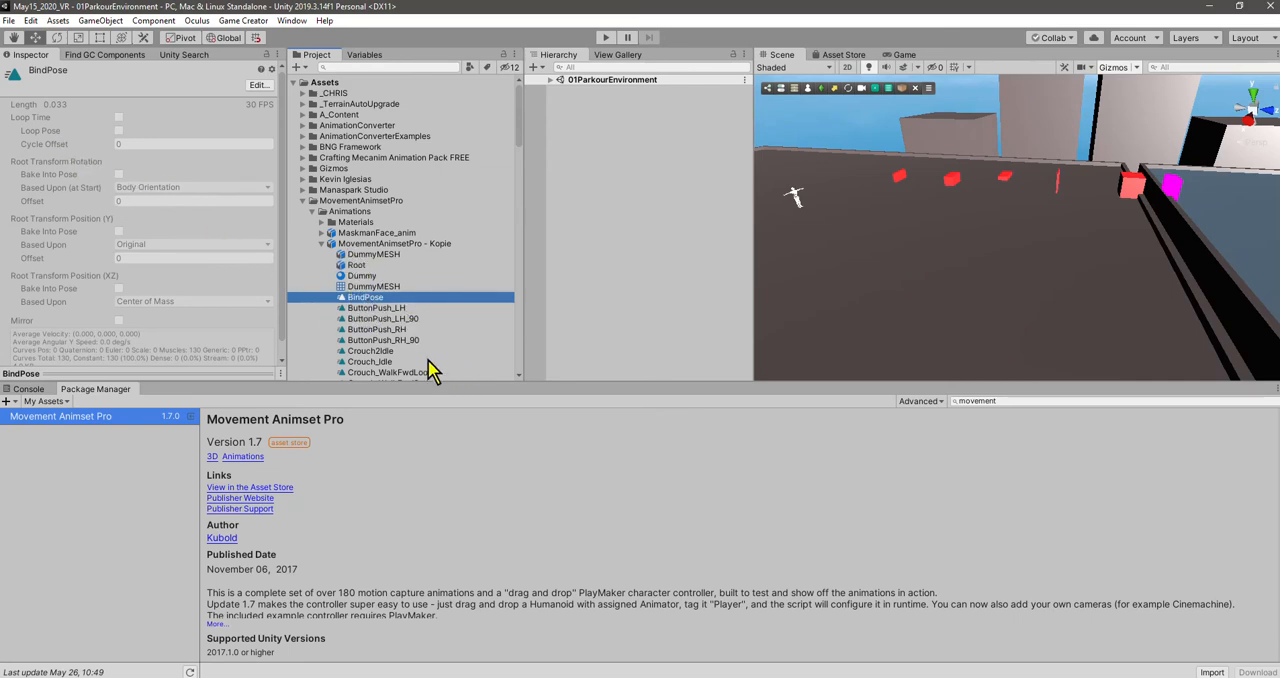
# Shift-select all 40 Kopie clips from BindPose to the last one.
pyautogui.scroll(-3)
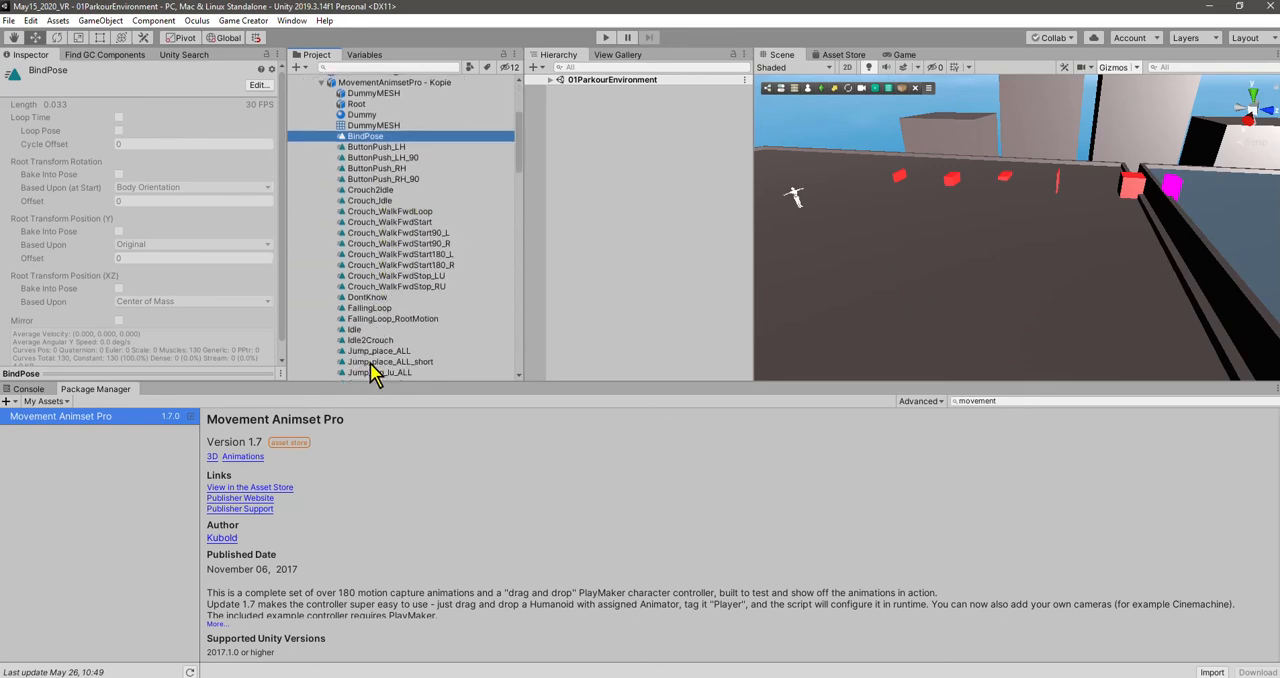
pyautogui.click(380, 371)
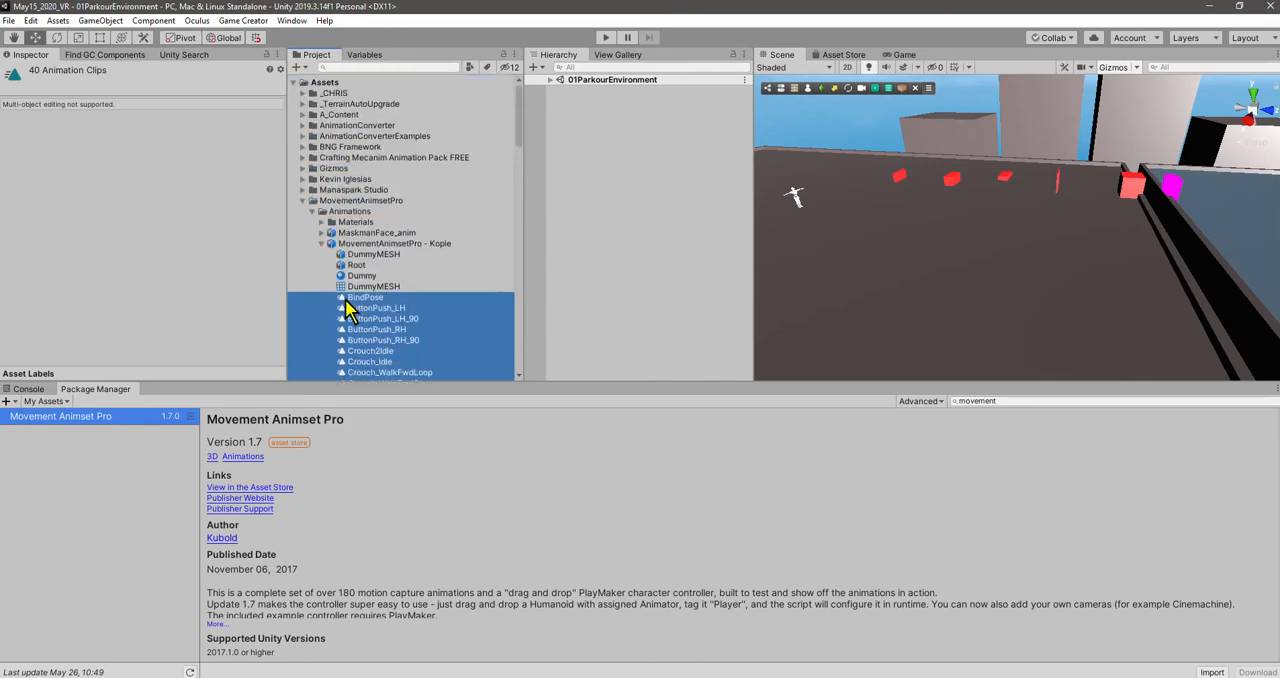
# Duplicate BindPose with Ctrl+D and name the copy 'BindPose_copied'.
pyautogui.click(365, 297)
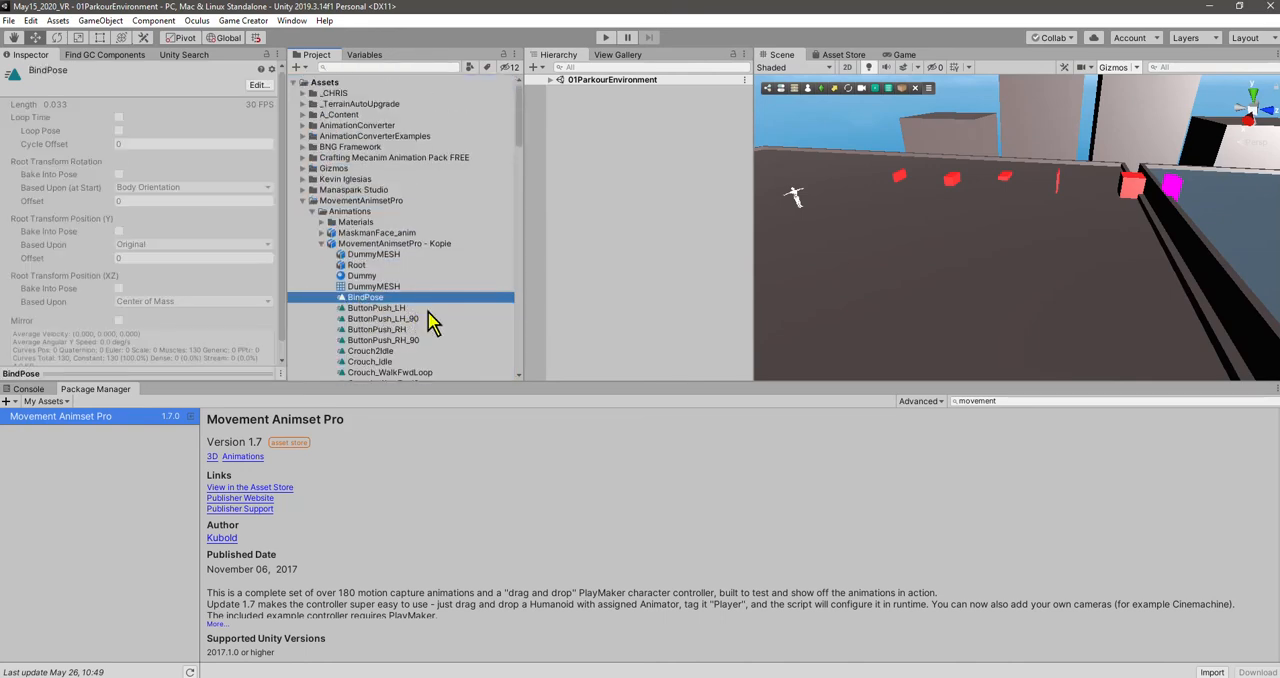
pyautogui.press('ctrl+d')
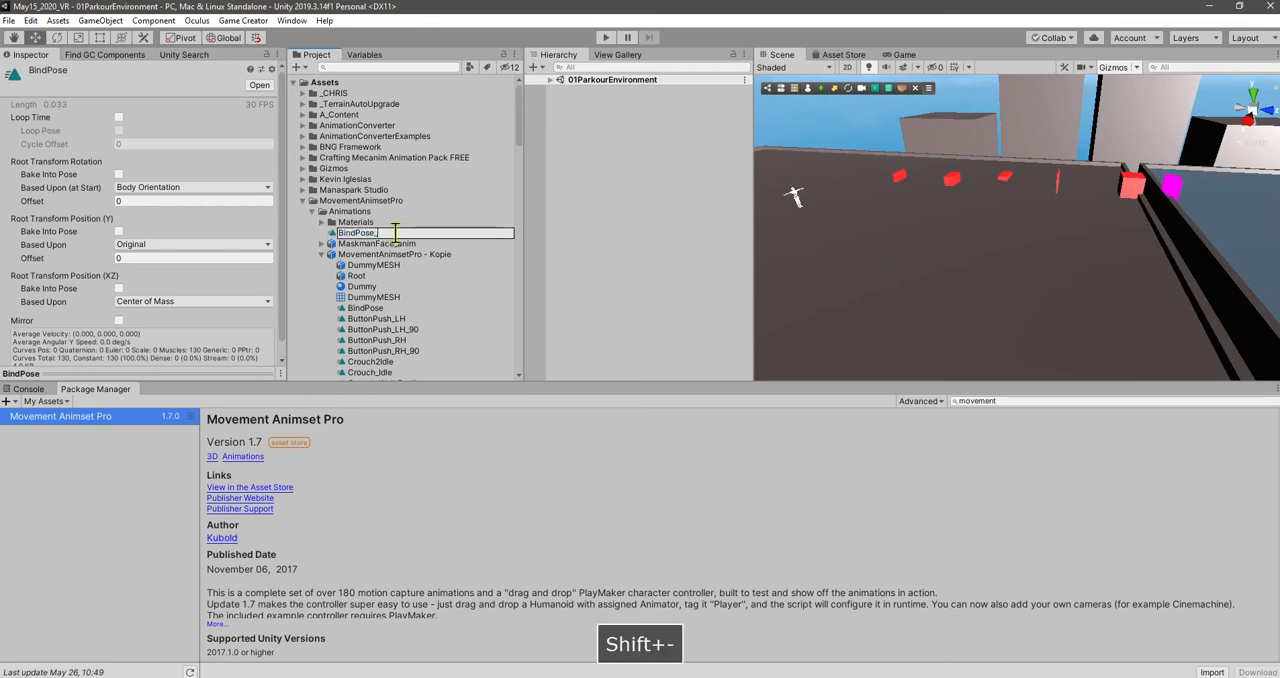
pyautogui.write('cip')
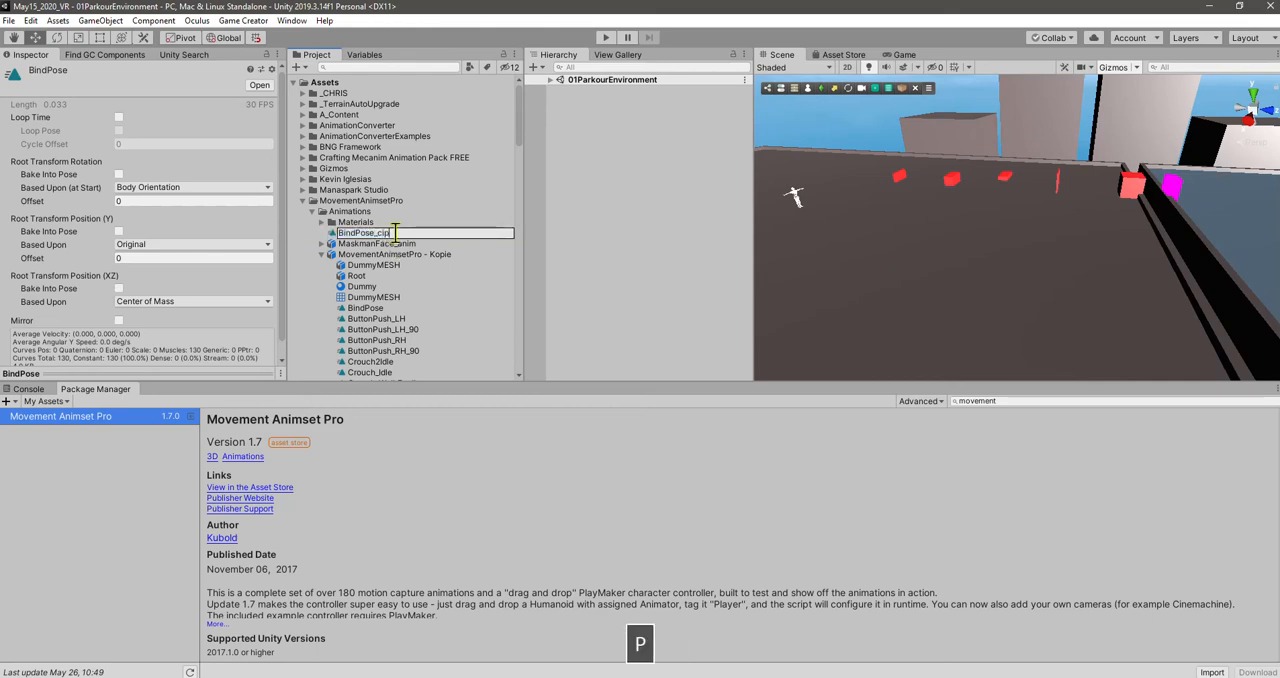
pyautogui.press('Enter')
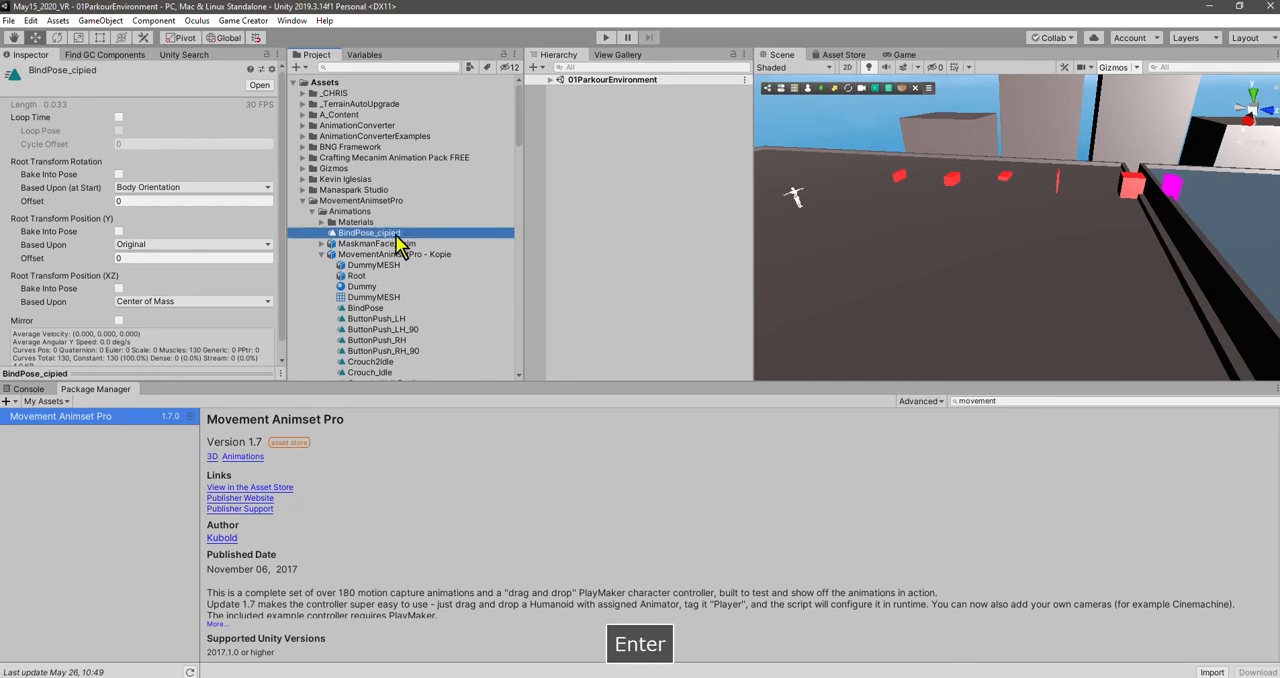
pyautogui.doubleClick(368, 233)
pyautogui.write('o')
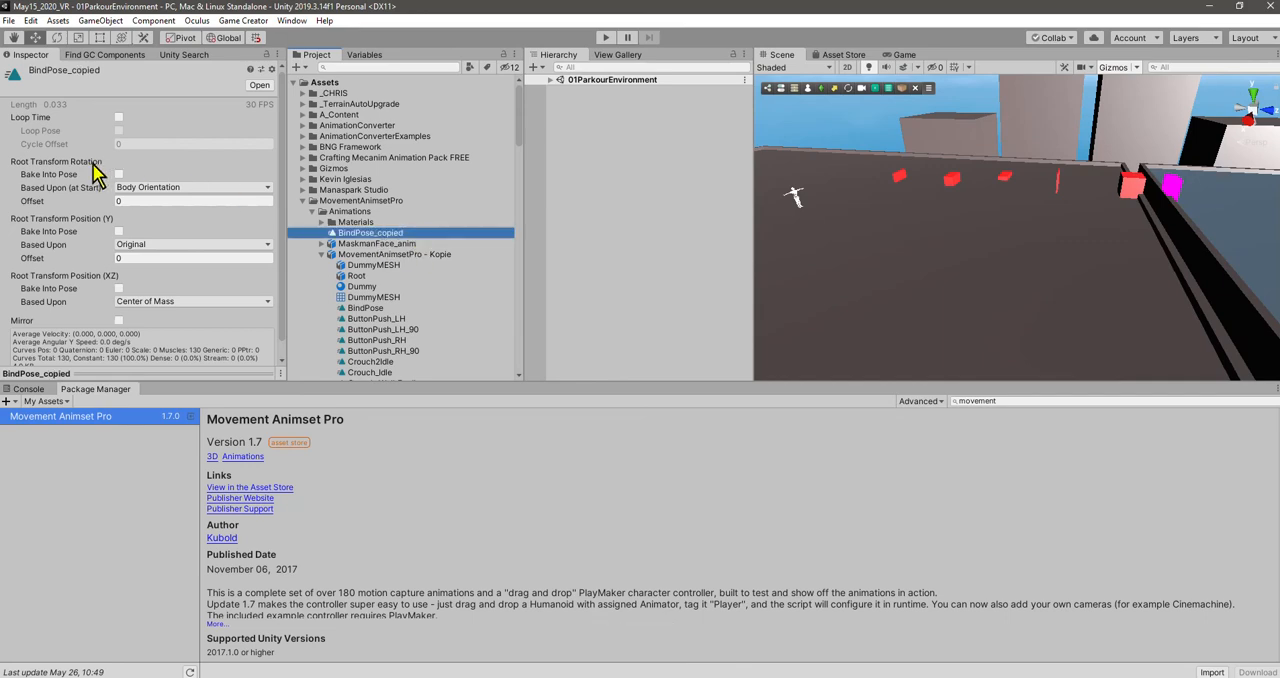
pyautogui.moveTo(25, 135)
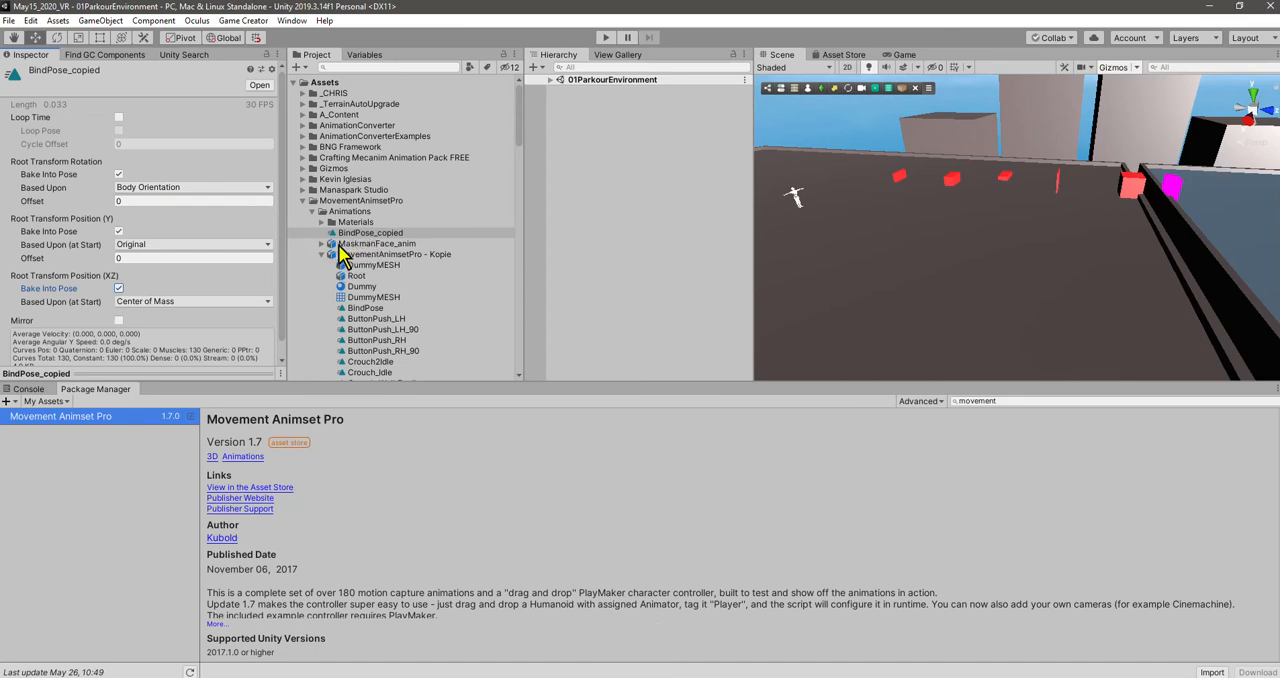
# Collapse the Kopie model and bring up actions for MovementAnimsetPro_Fighting.
pyautogui.click(312, 211)
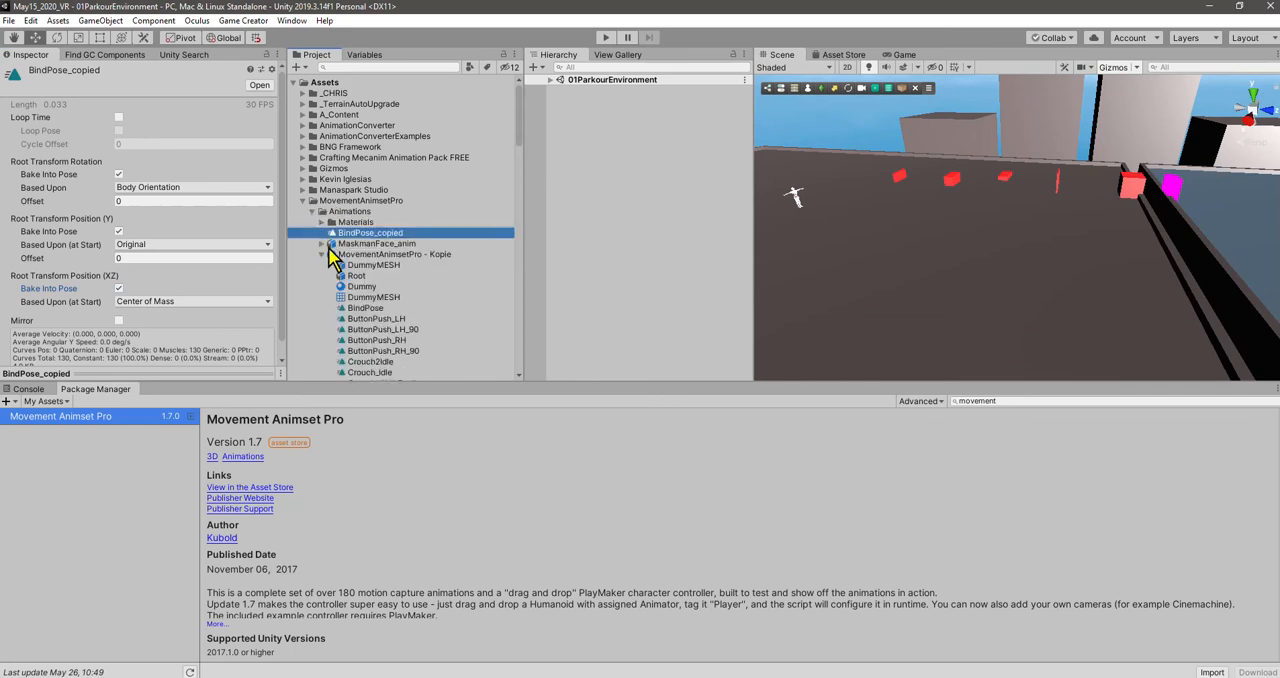
pyautogui.click(395, 254)
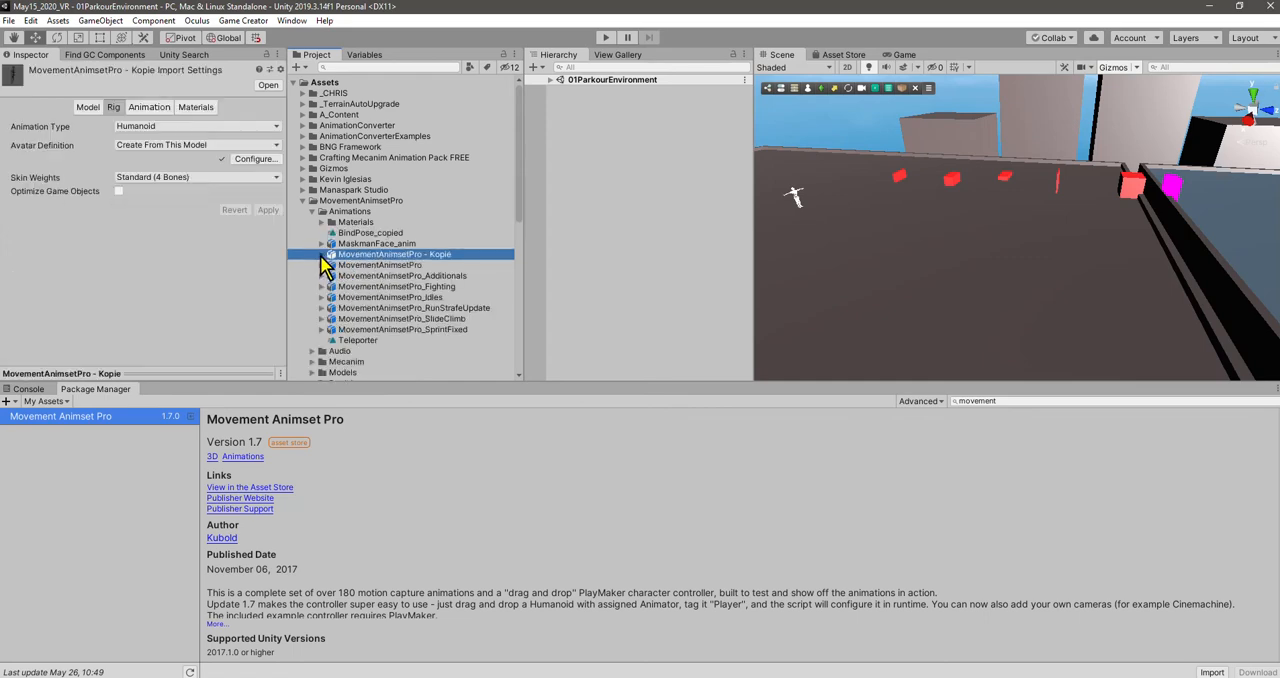
pyautogui.moveTo(432, 307)
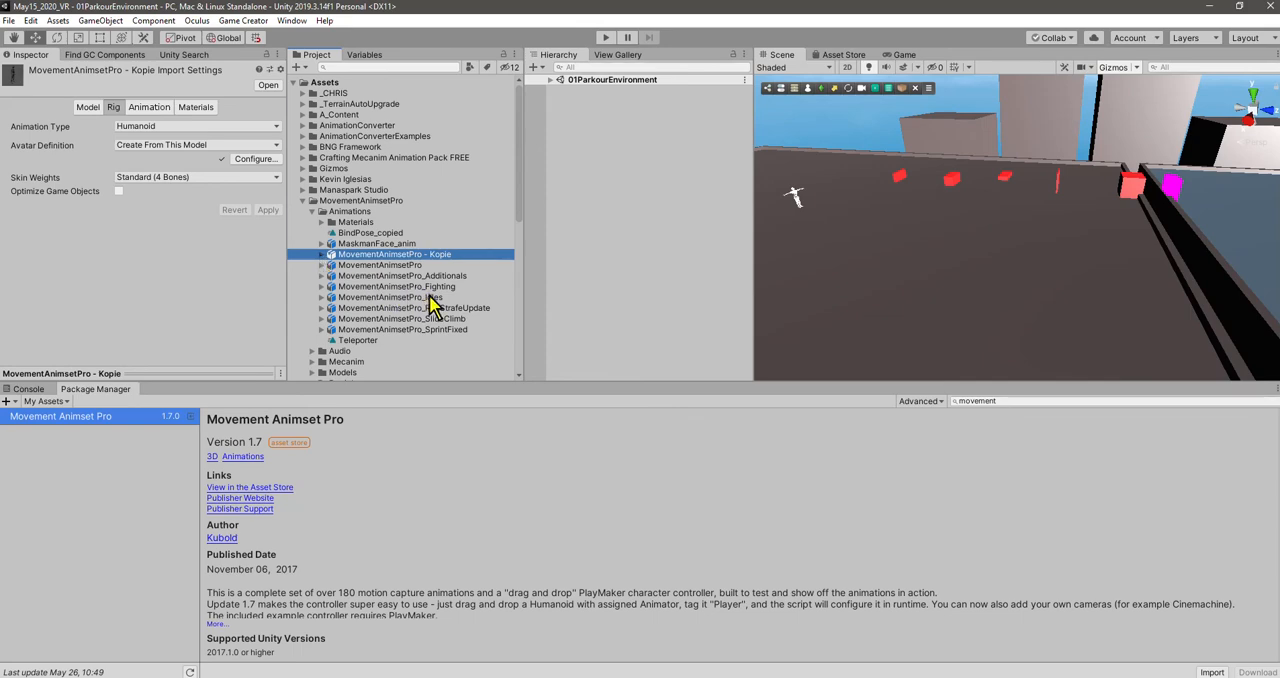
pyautogui.click(397, 286)
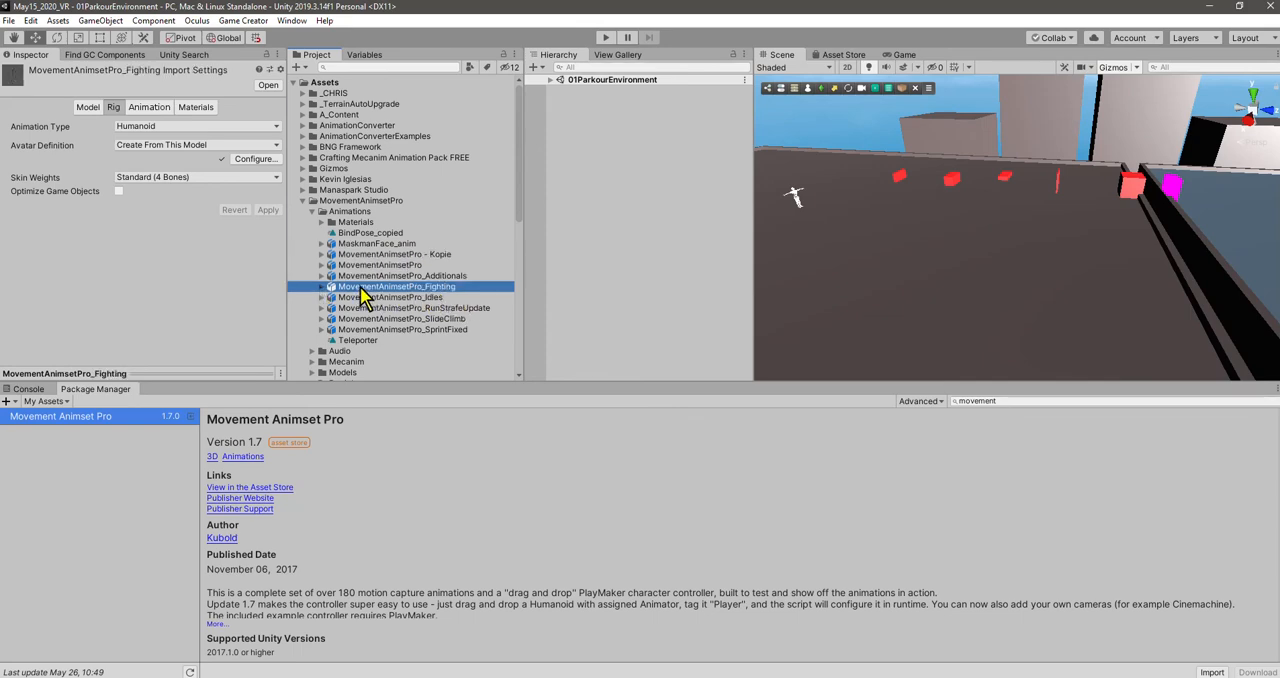
pyautogui.rightClick(398, 287)
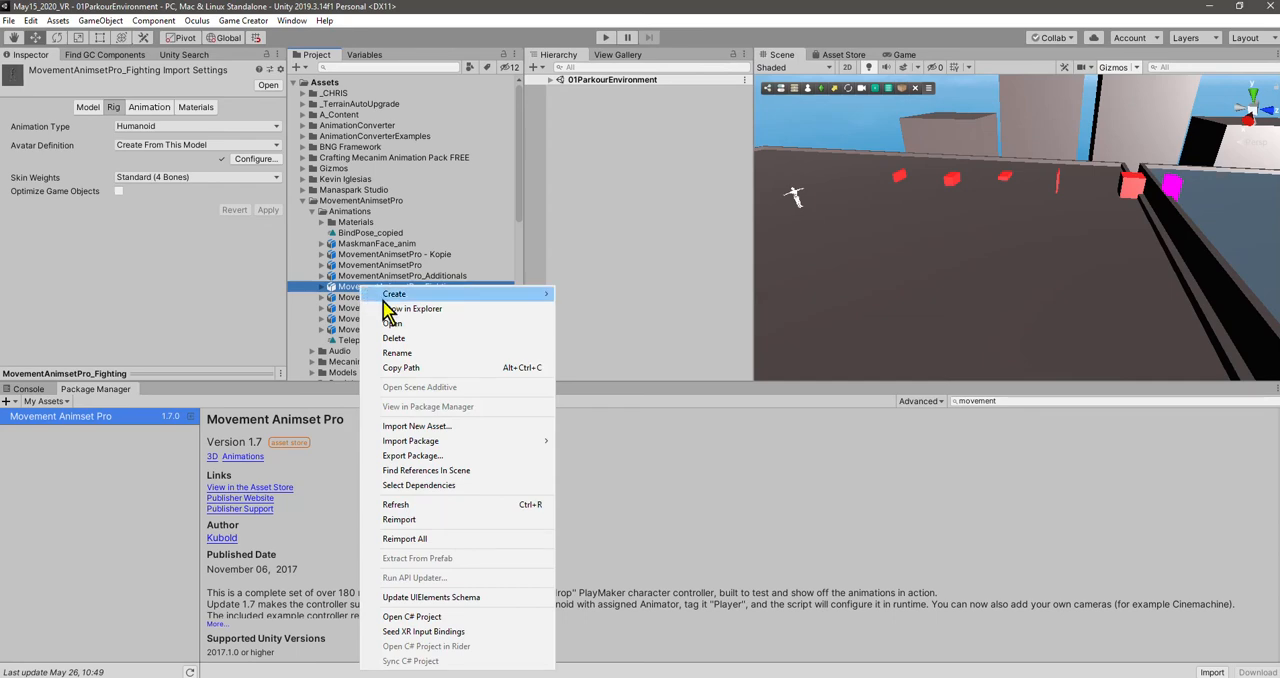
pyautogui.moveTo(412, 308)
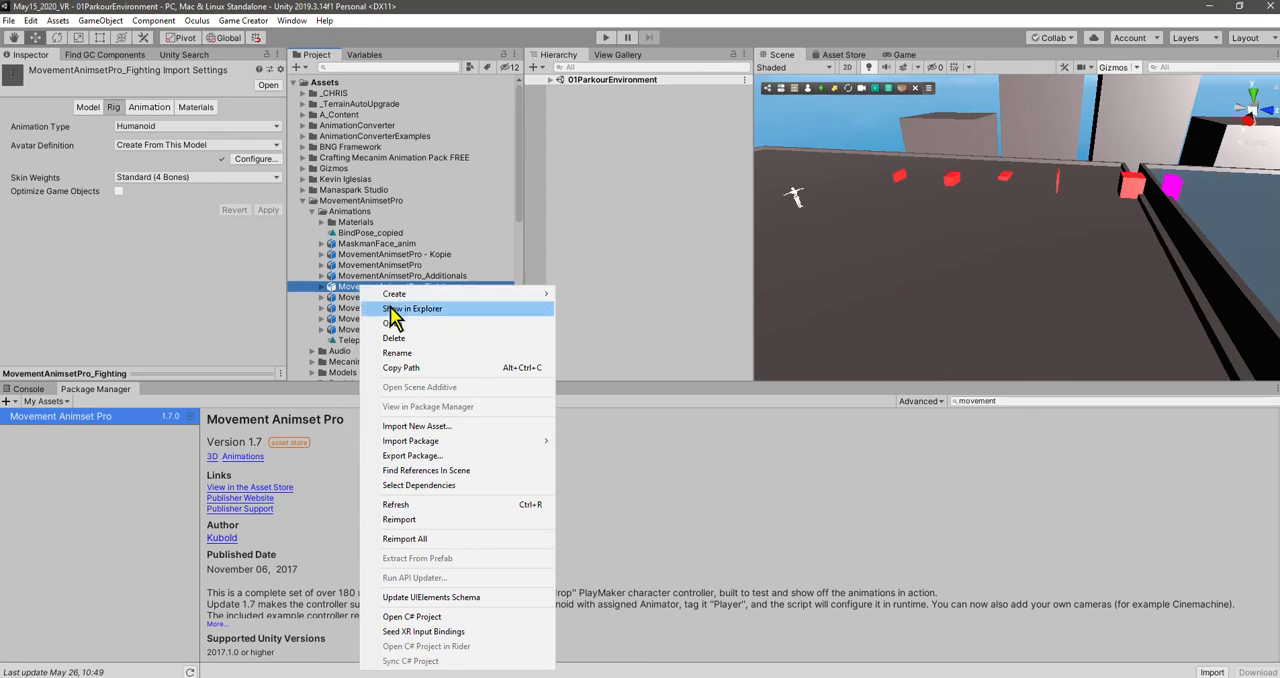
# Reveal the Fighting model in Explorer and paste a 'MovementAnimsetPro_Fighting - Kopie' duplicate.
pyautogui.click(411, 308)
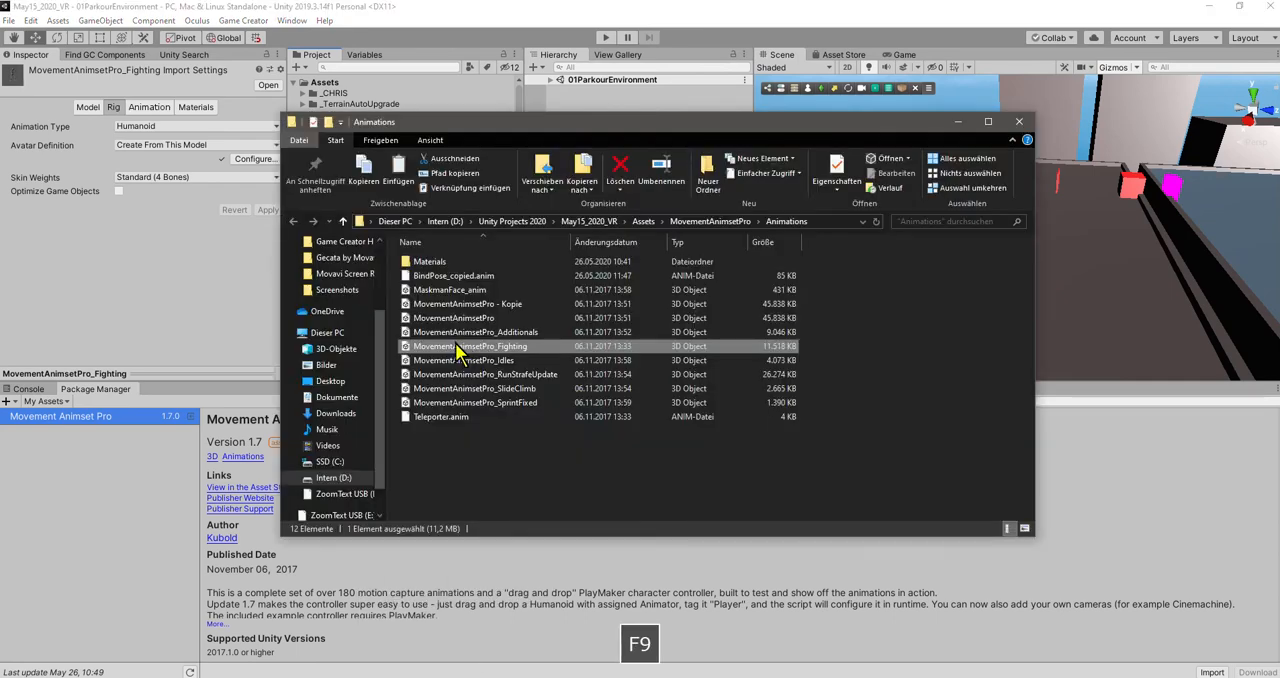
pyautogui.moveTo(453, 353)
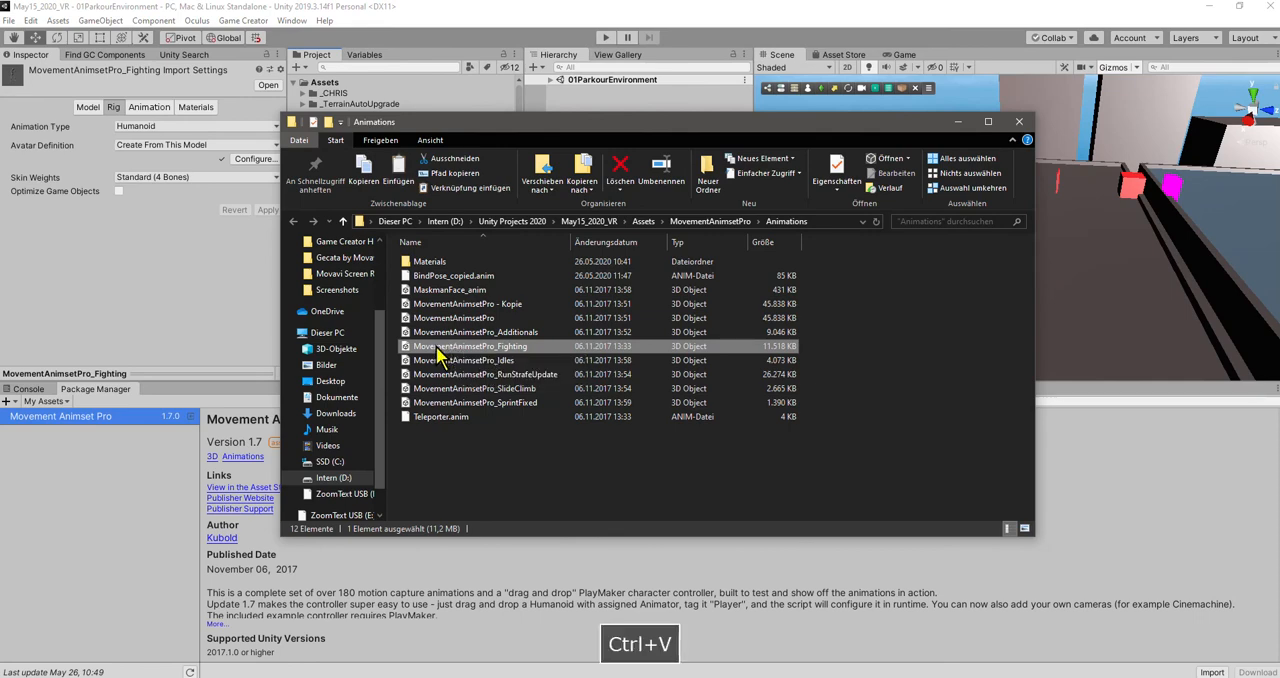
pyautogui.press('ctrl+v')
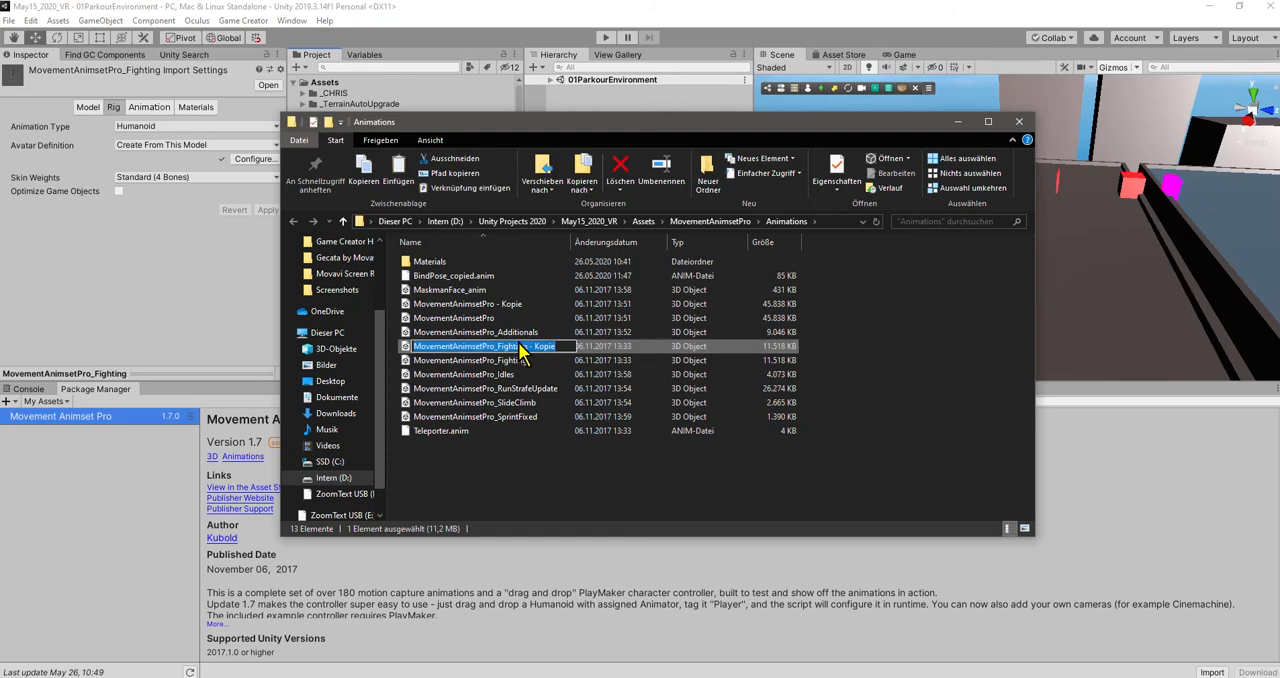
pyautogui.click(470, 360)
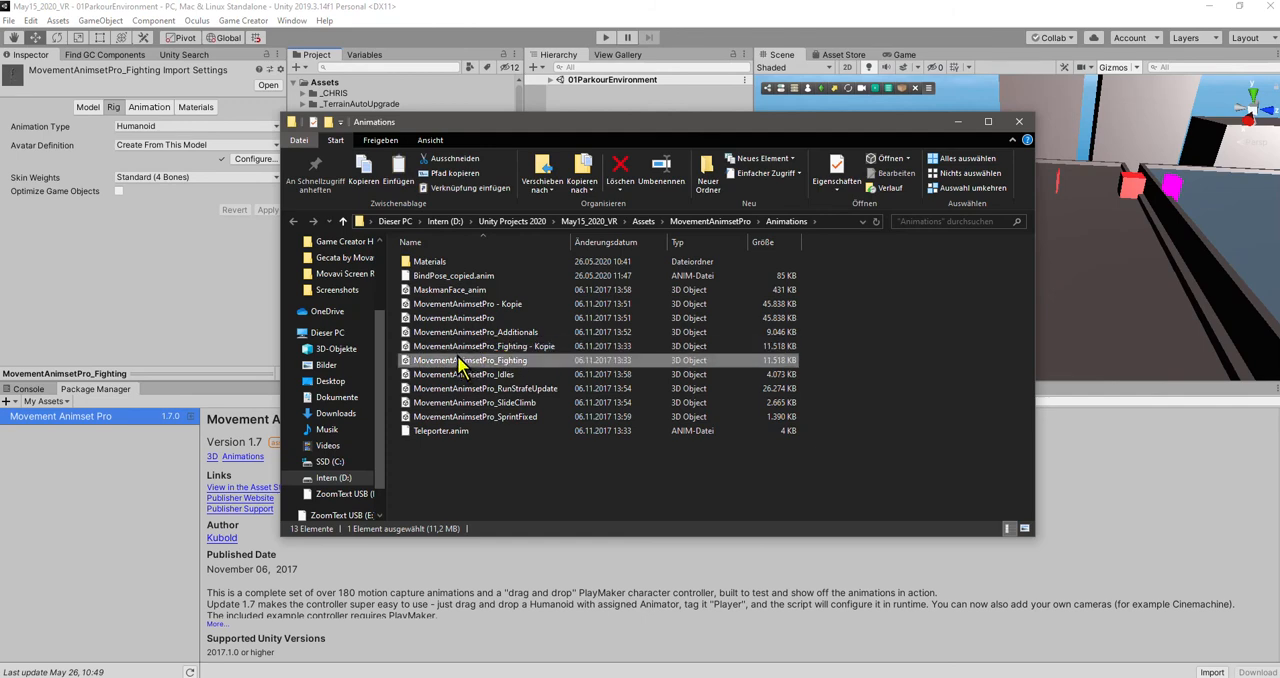
pyautogui.click(483, 345)
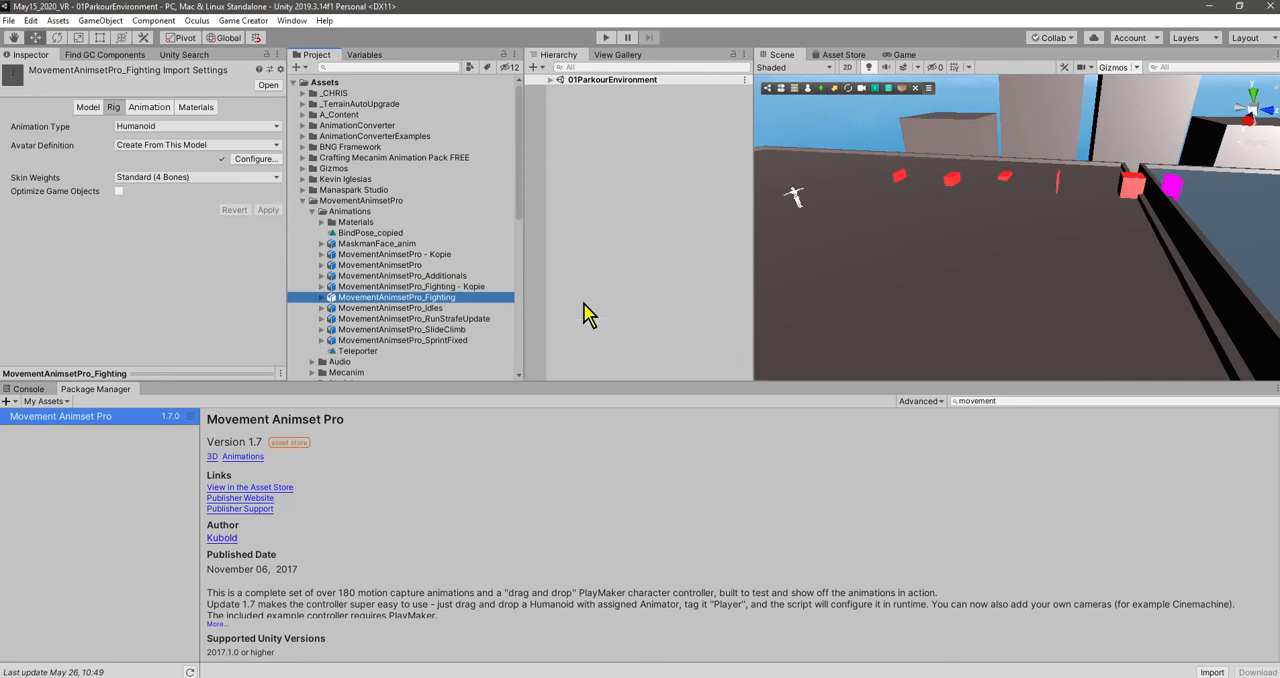
pyautogui.moveTo(460, 300)
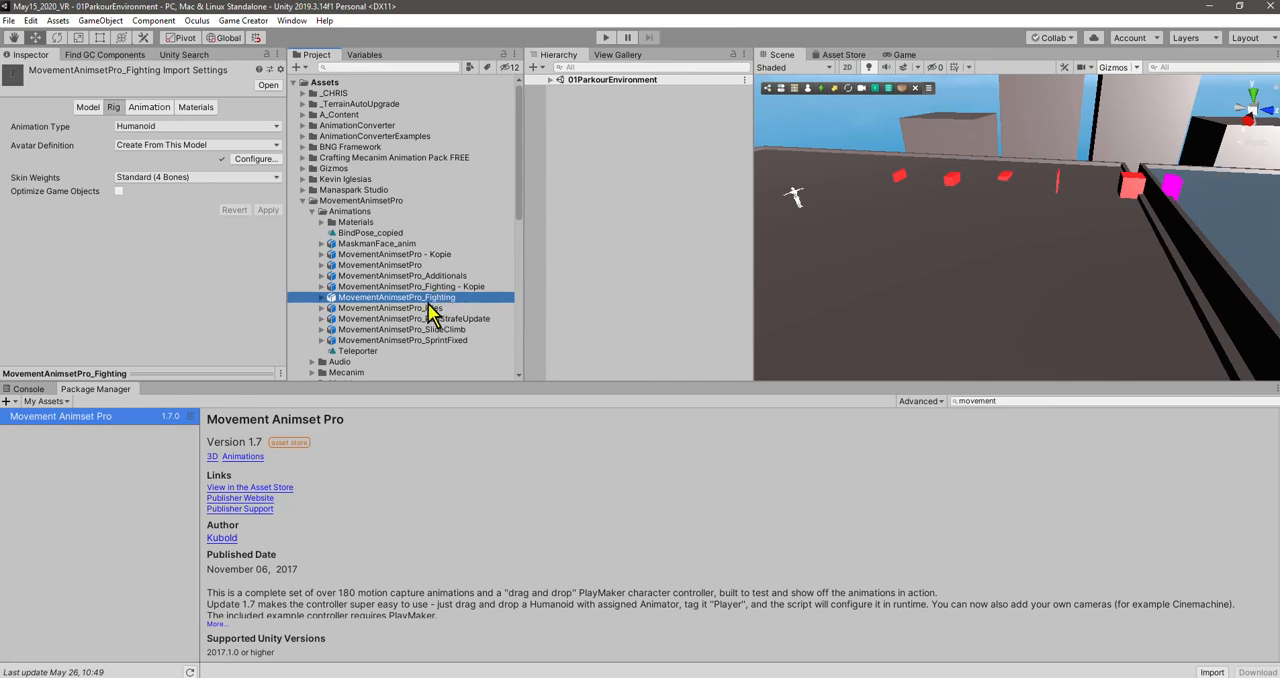
pyautogui.moveTo(437, 302)
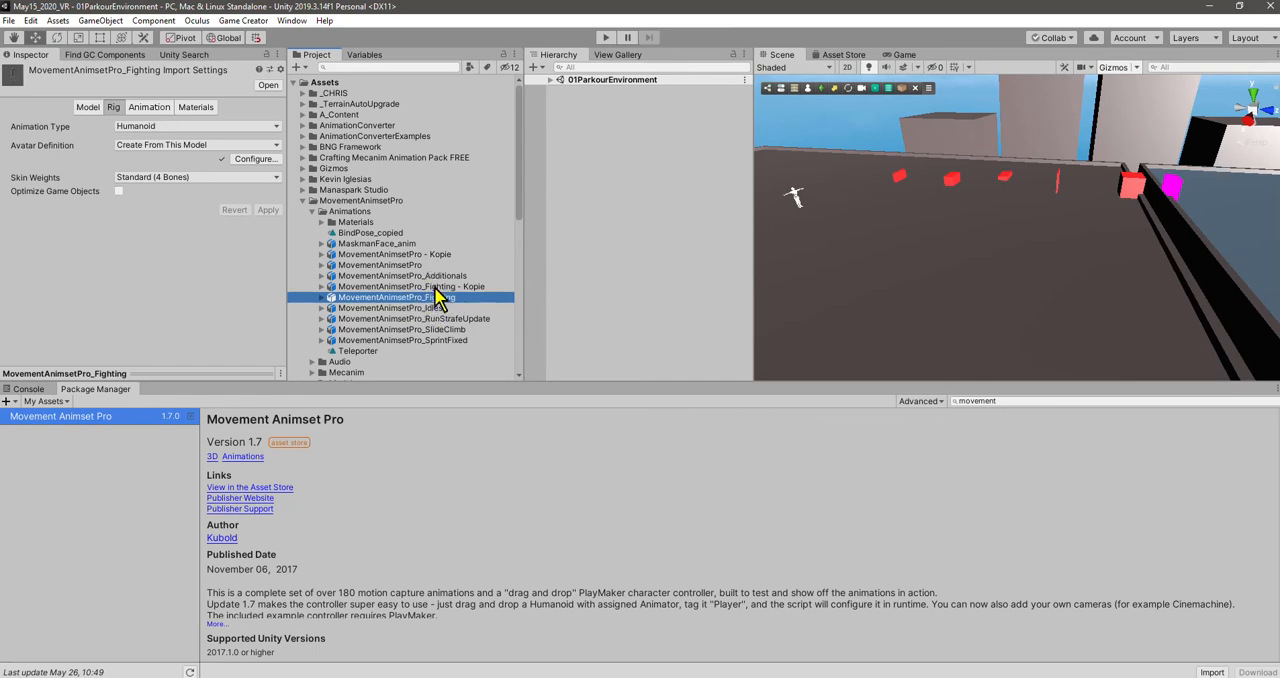
# Select the MovementAnimsetPro_Fighting - Kopie model in the Animations folder to view its import settings.
pyautogui.click(411, 286)
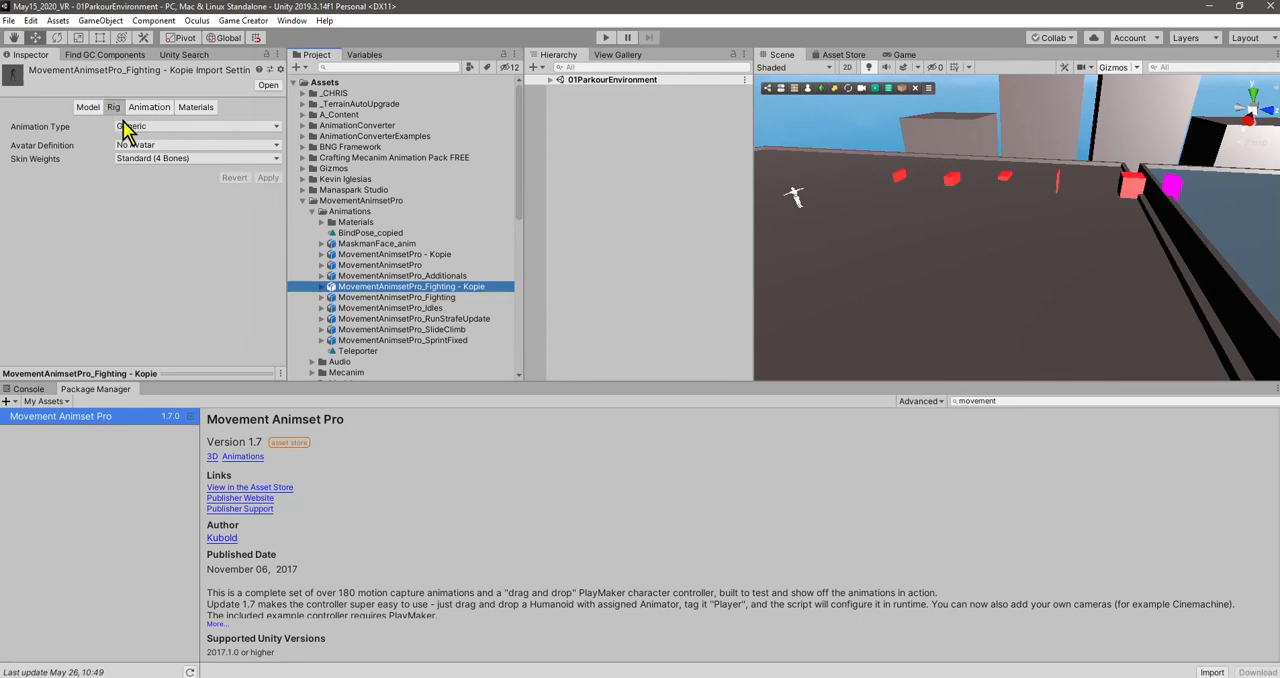
# Set the Fighting - Kopie model's Animation Type from Generic to Humanoid and apply it.
pyautogui.click(196, 125)
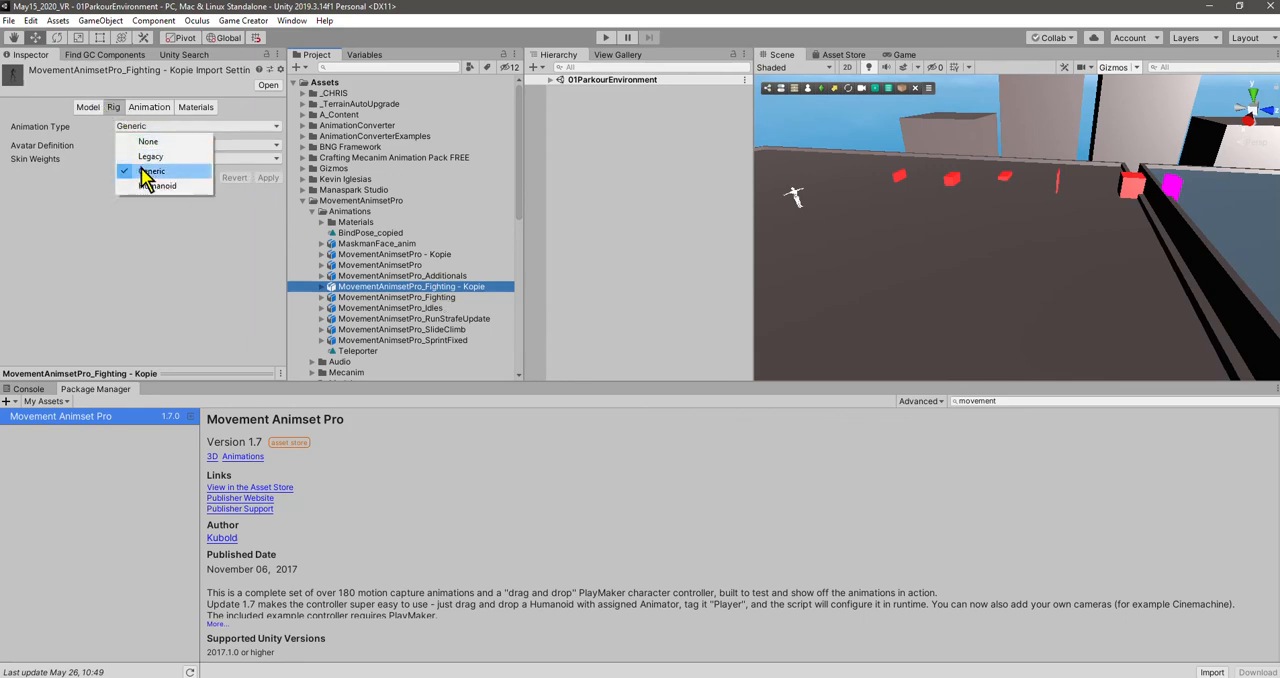
pyautogui.moveTo(158, 186)
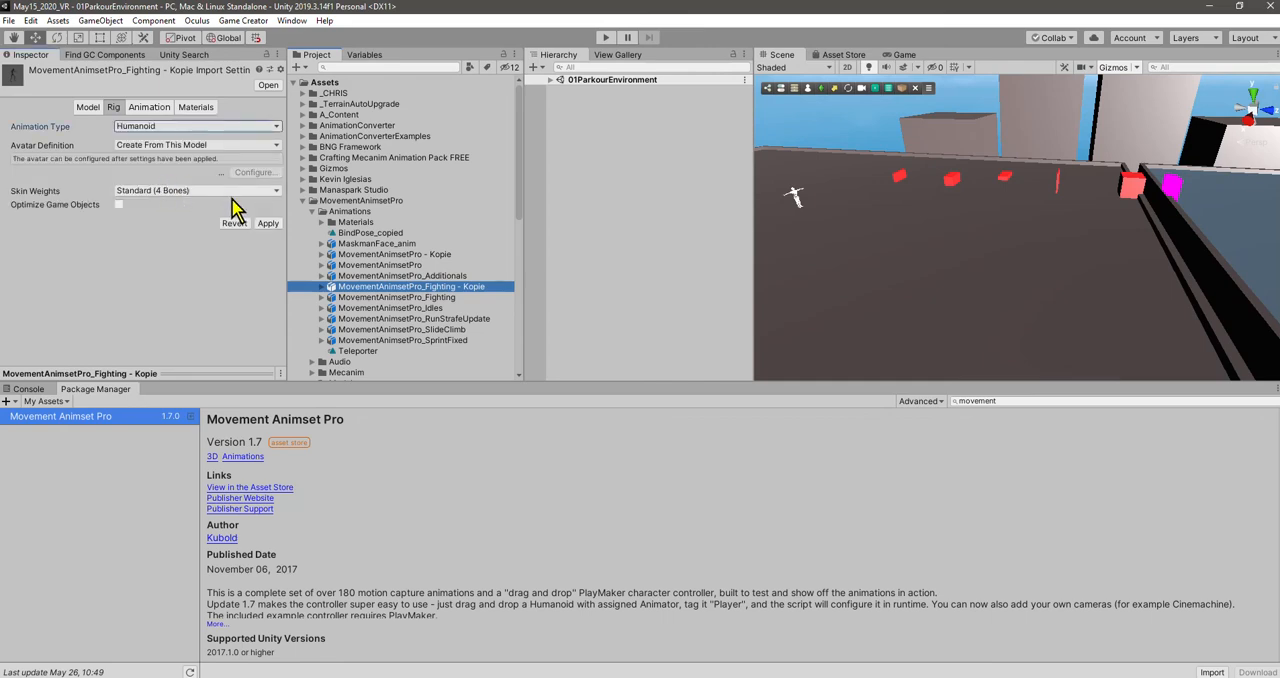
pyautogui.click(267, 222)
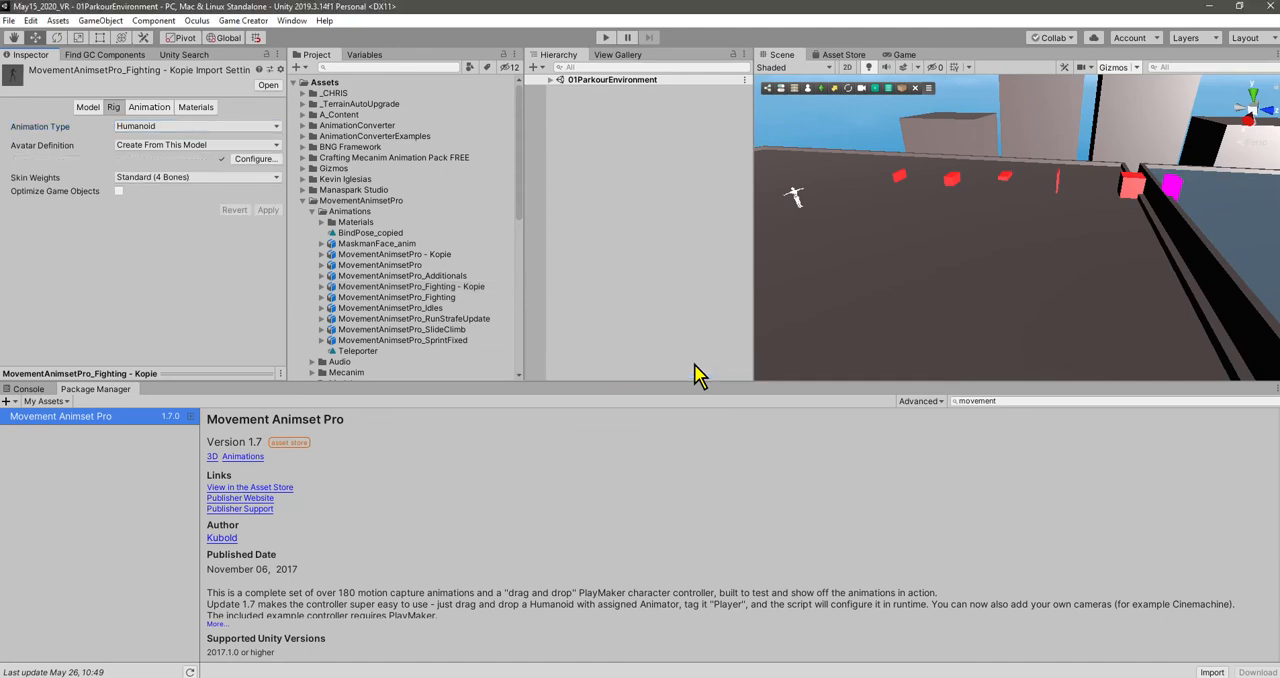
pyautogui.moveTo(375, 215)
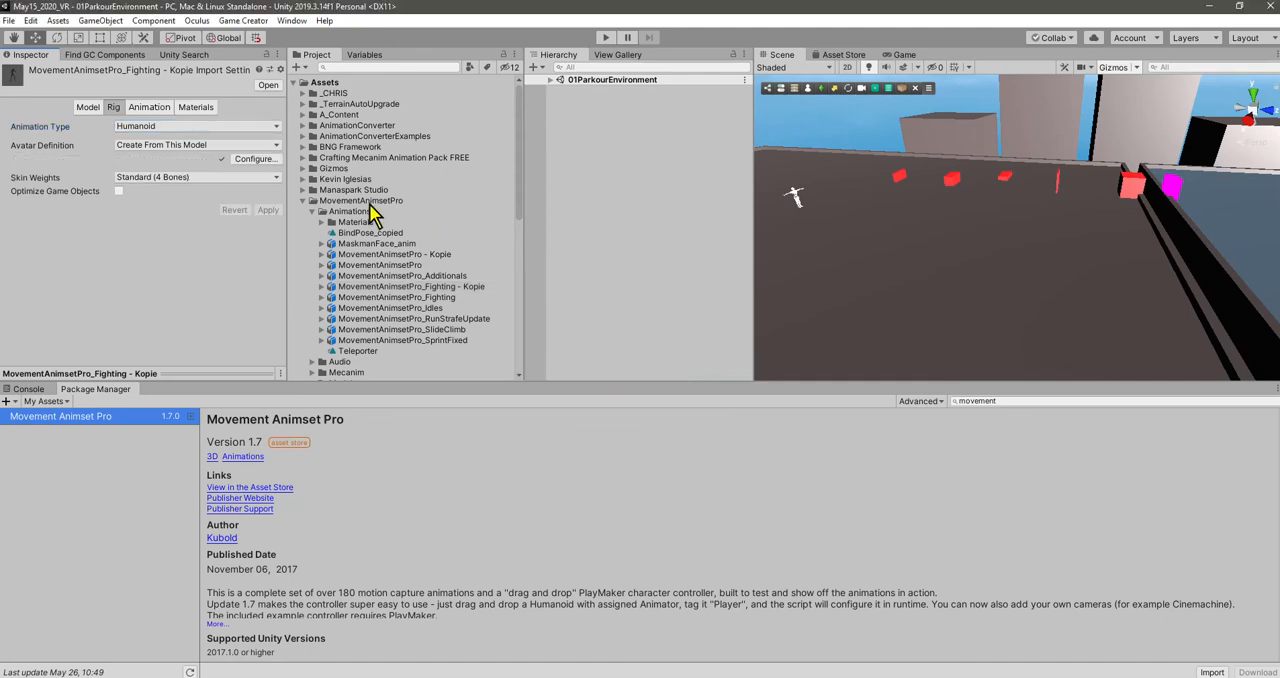
pyautogui.moveTo(443, 290)
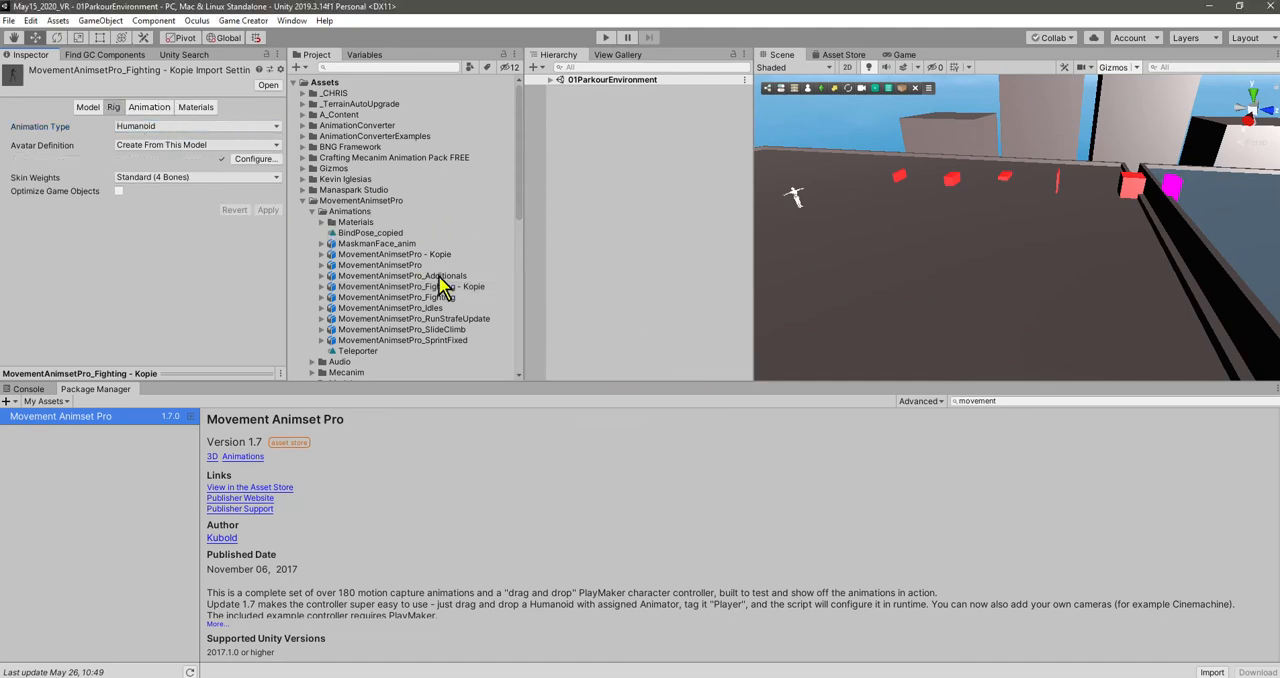
pyautogui.moveTo(390, 298)
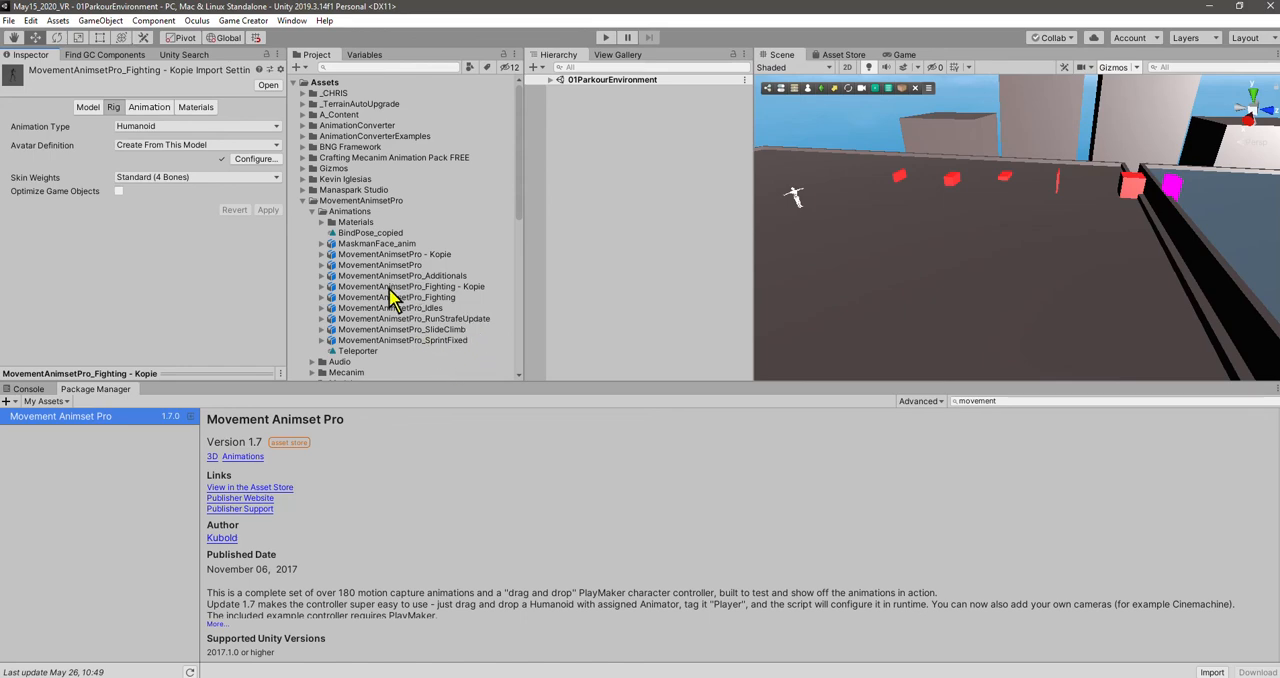
pyautogui.moveTo(405, 290)
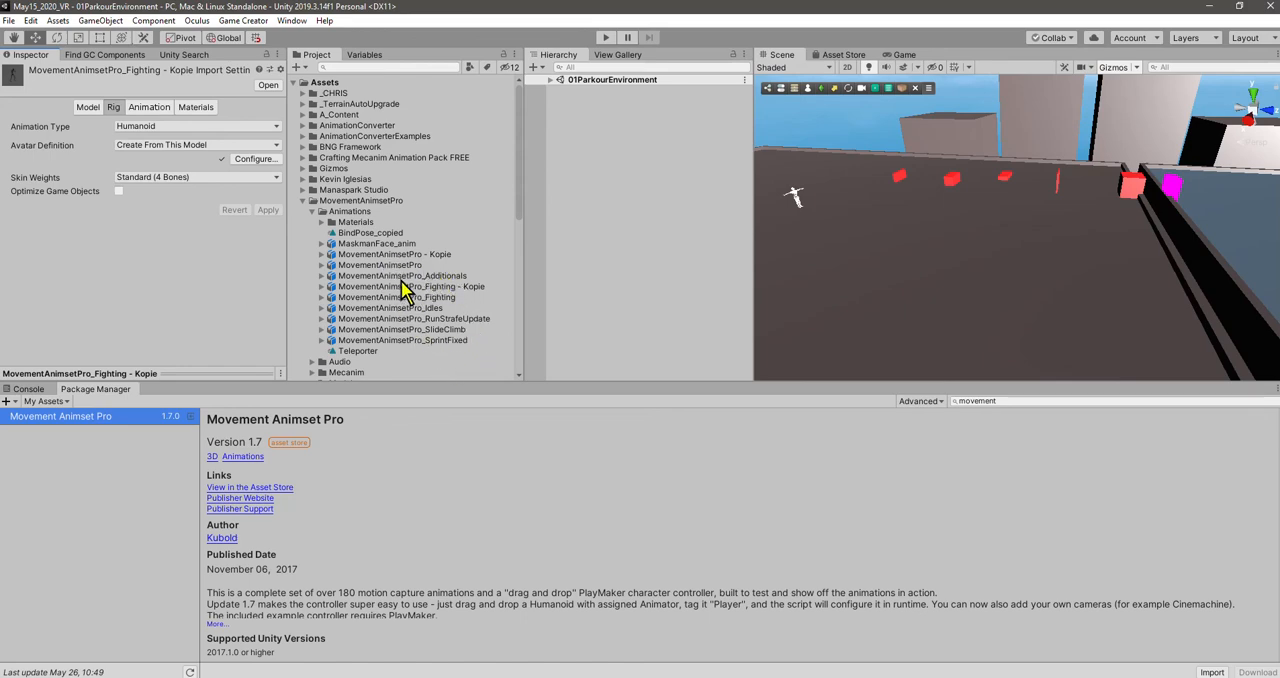
pyautogui.moveTo(435, 292)
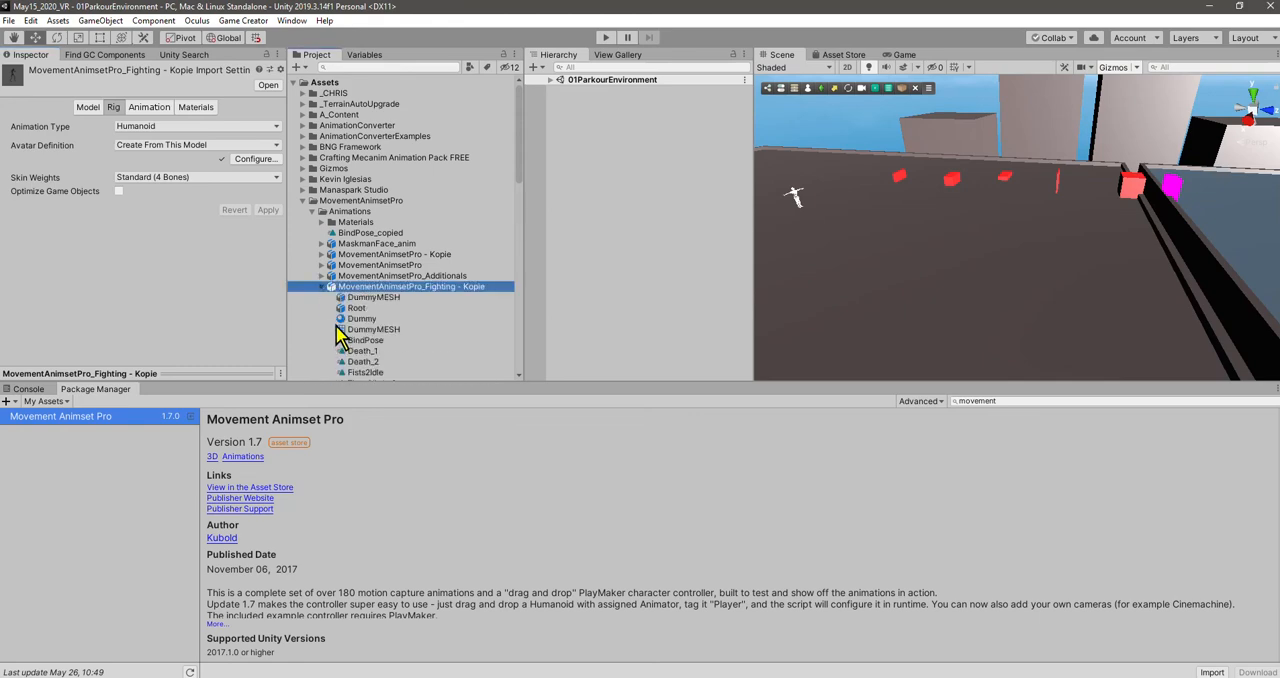
# Expand the Fighting - Kopie model and select its BindPose clip.
pyautogui.click(365, 340)
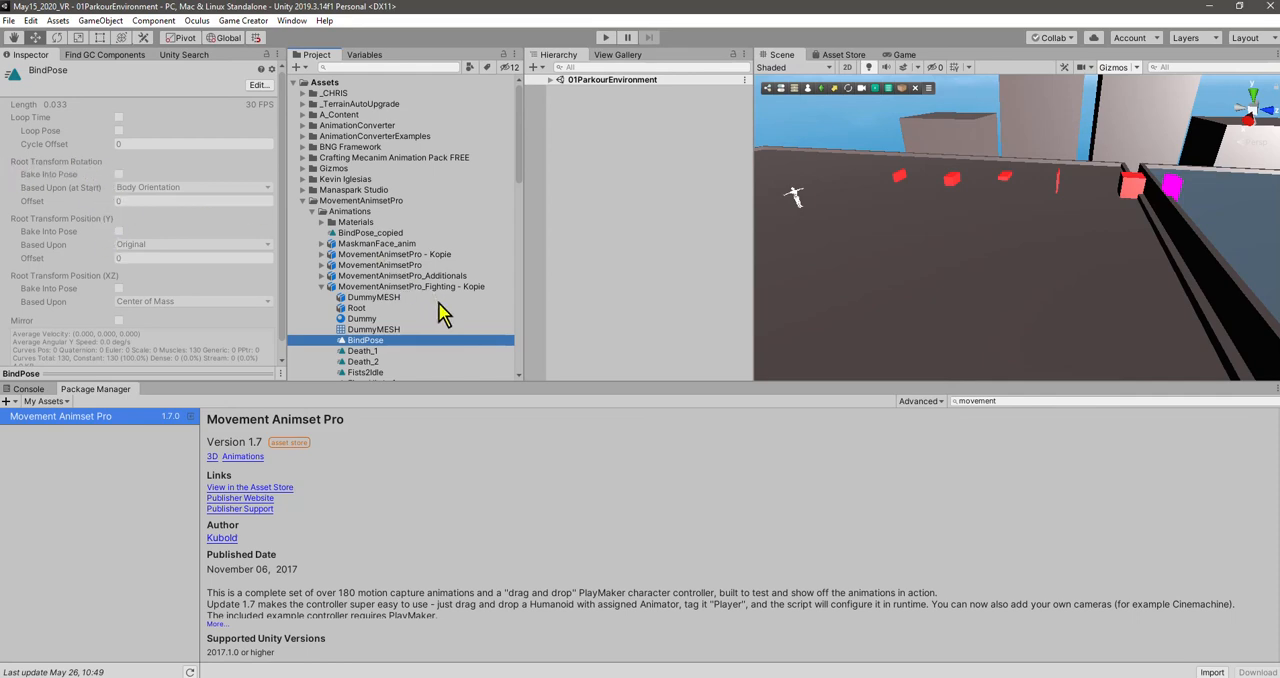
pyautogui.moveTo(370, 362)
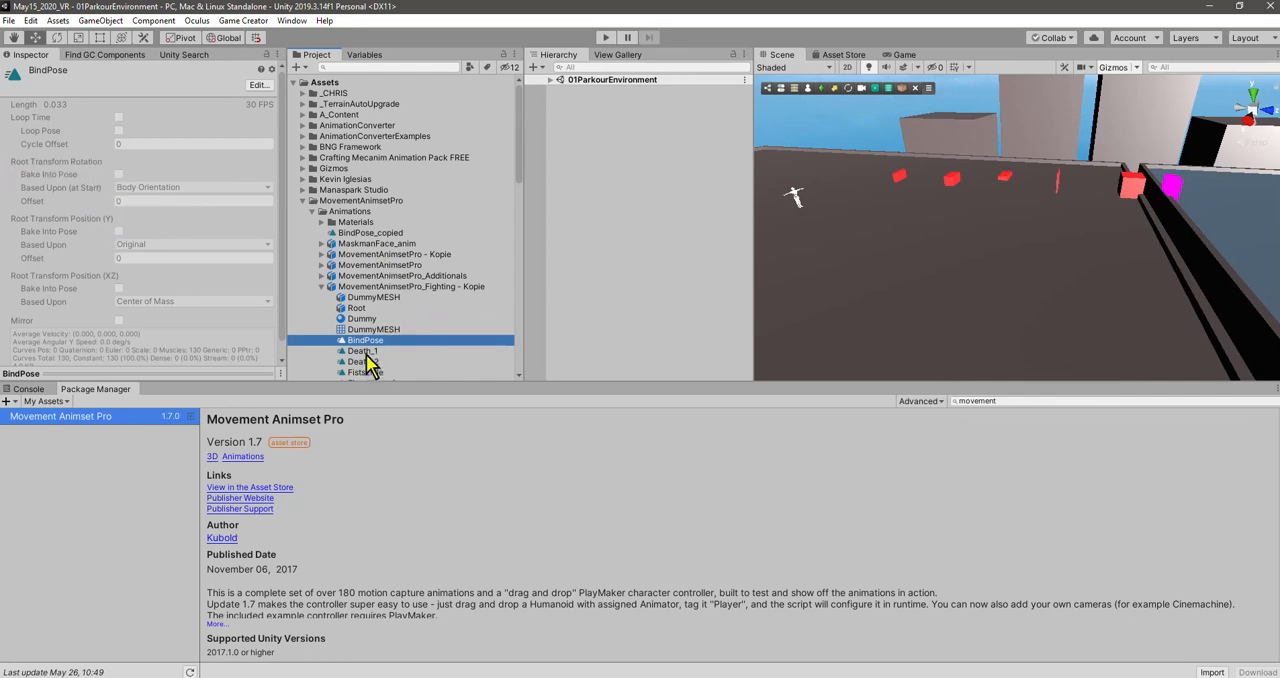
# Duplicate the BindPose clip with Ctrl+D into a standalone editable clip.
pyautogui.press('Ctrl+D')
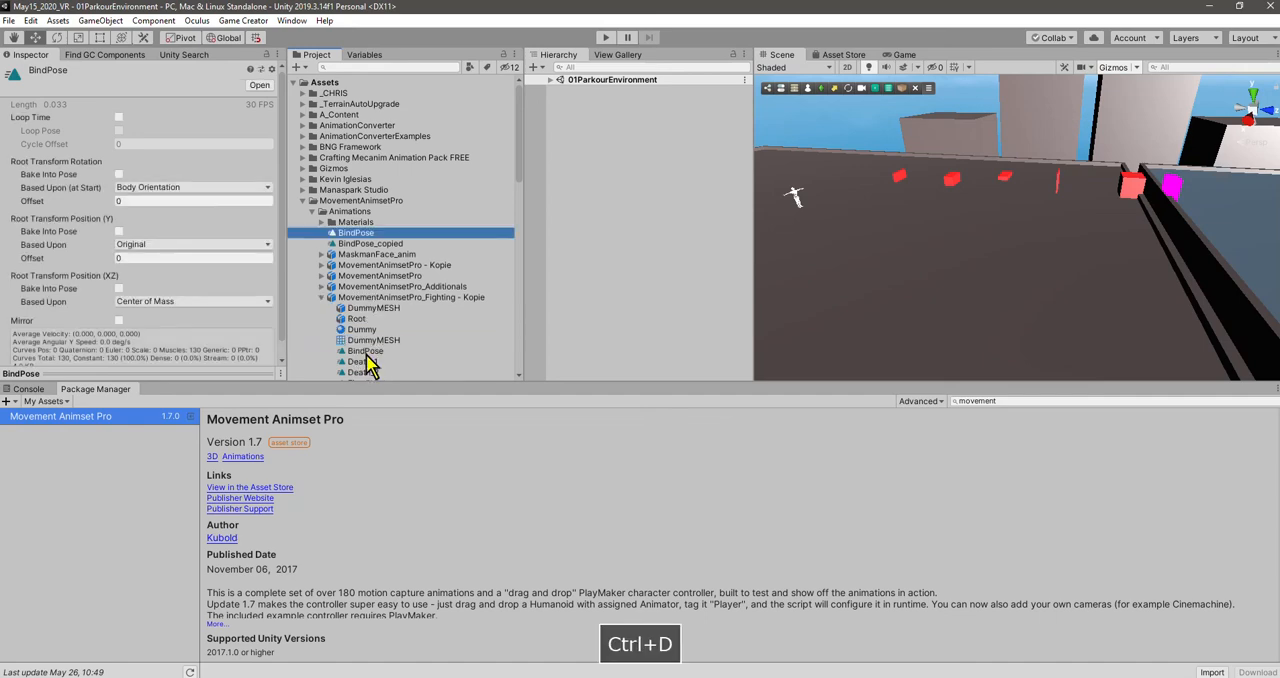
pyautogui.press('Ctrl+D')
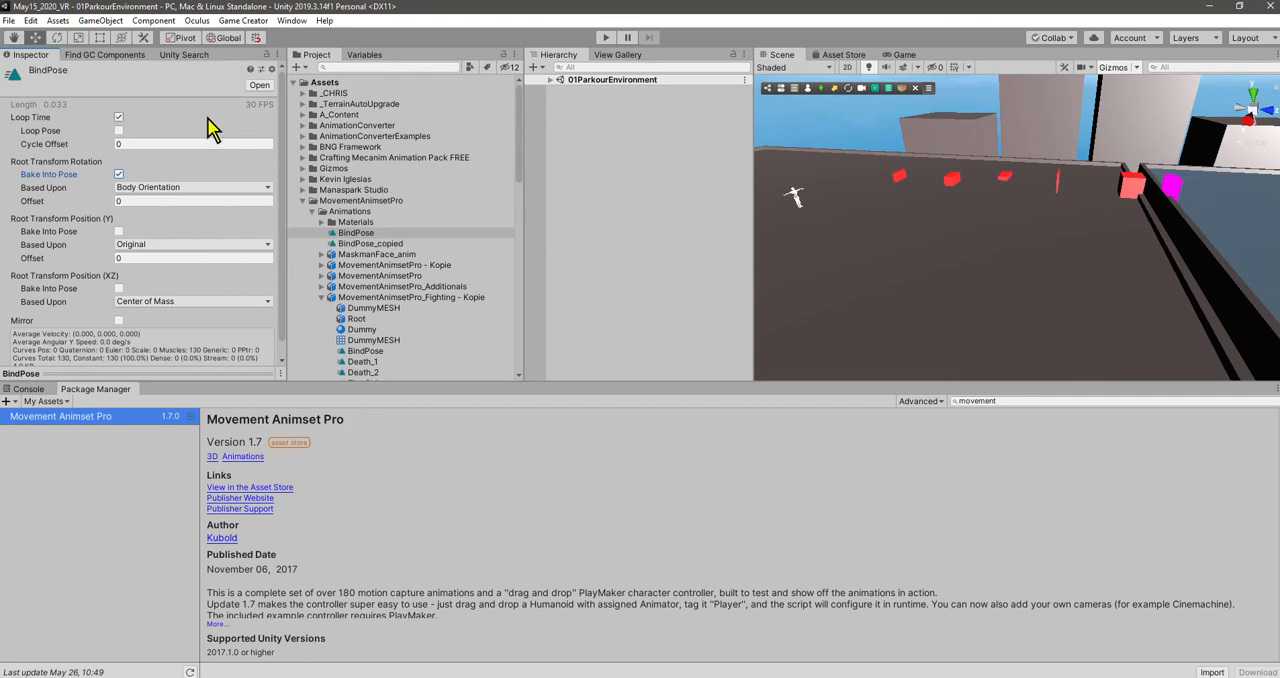
pyautogui.moveTo(150, 308)
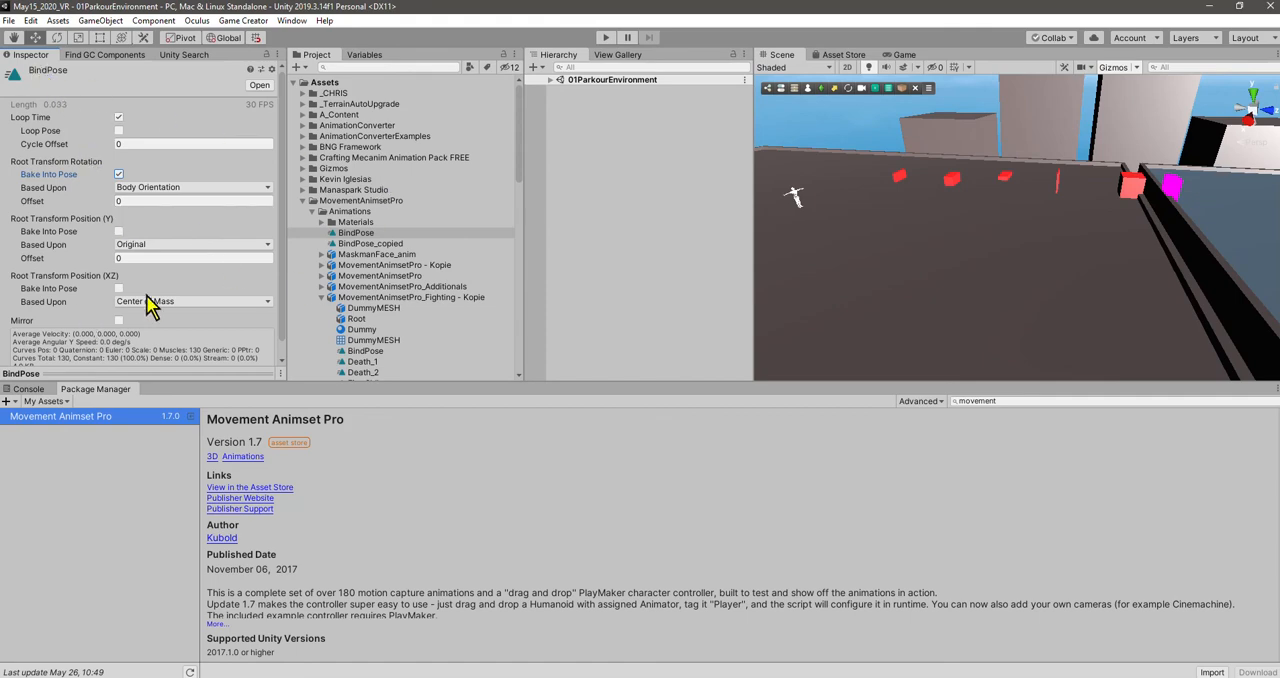
pyautogui.moveTo(392, 283)
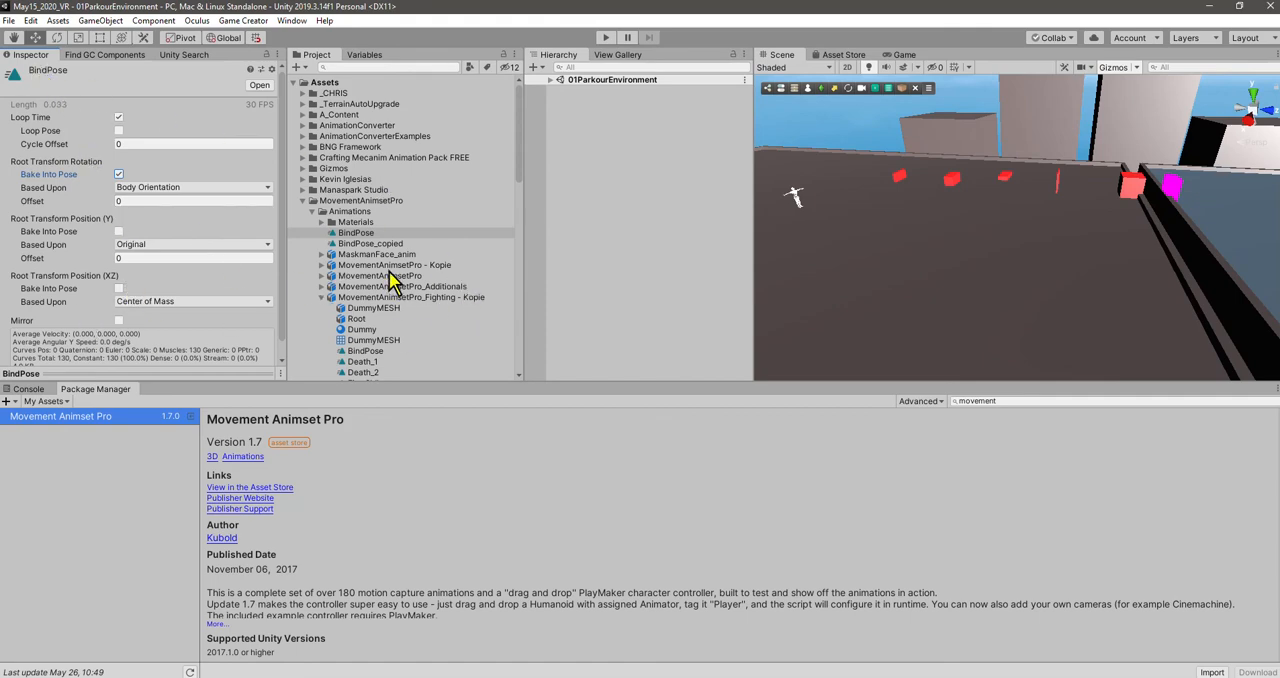
pyautogui.moveTo(180, 95)
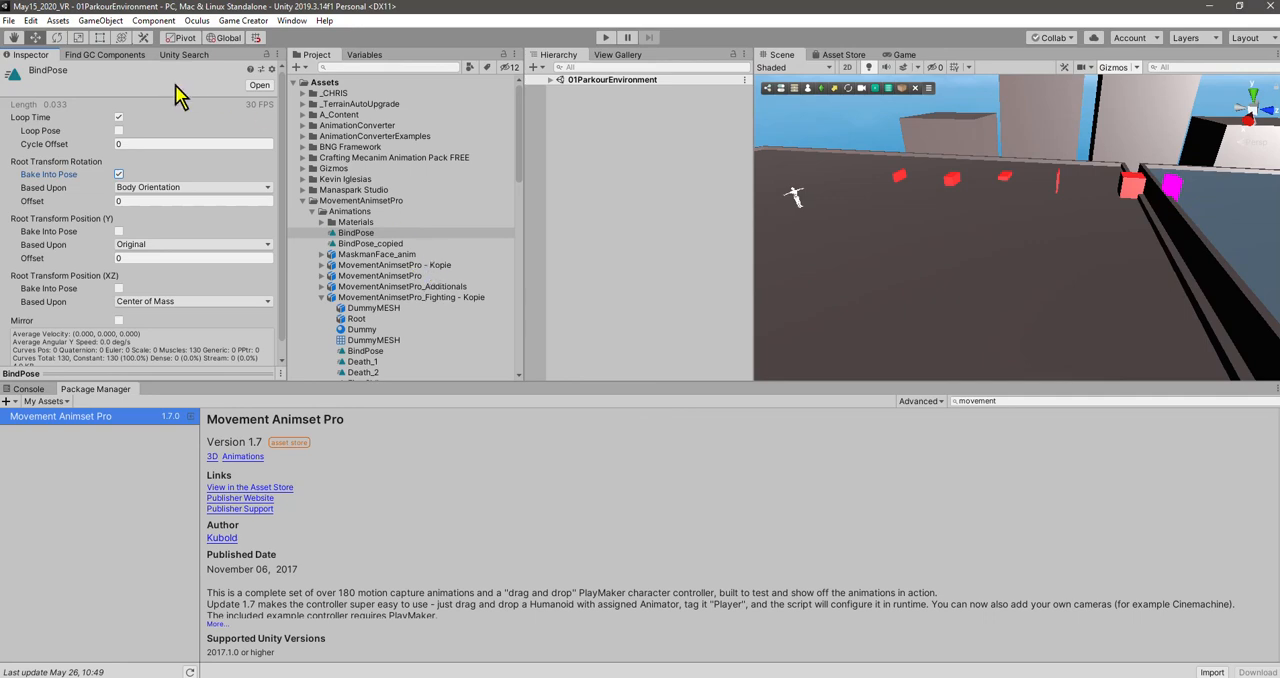
pyautogui.moveTo(82, 140)
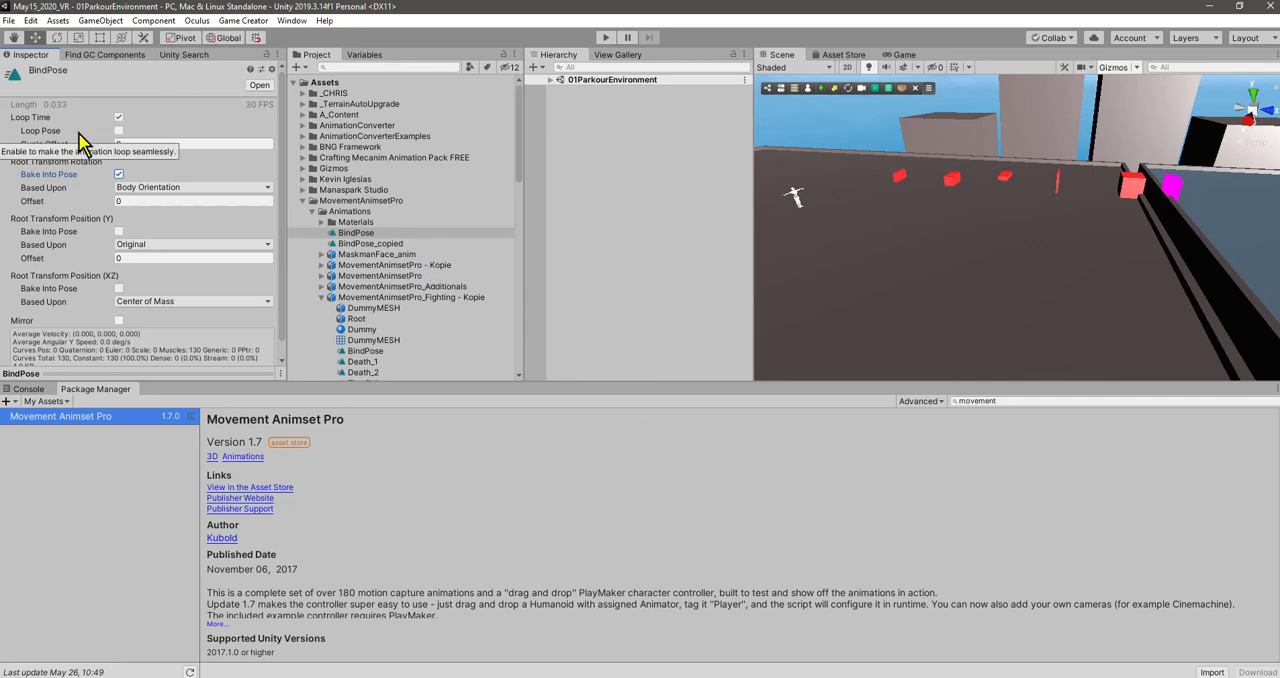